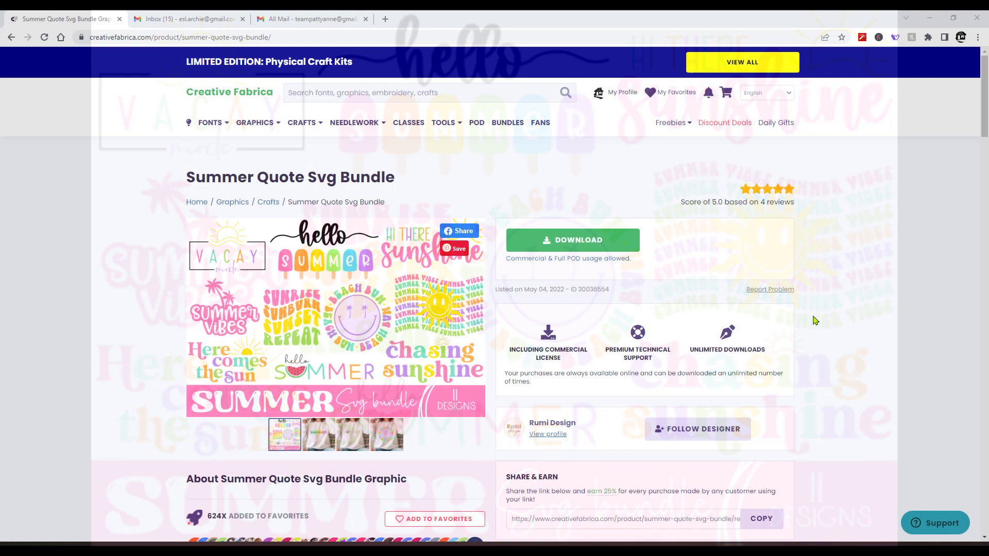
Download the Summer Quote Svg Bundle and open its zip from the download bar.
left_click(572, 240)
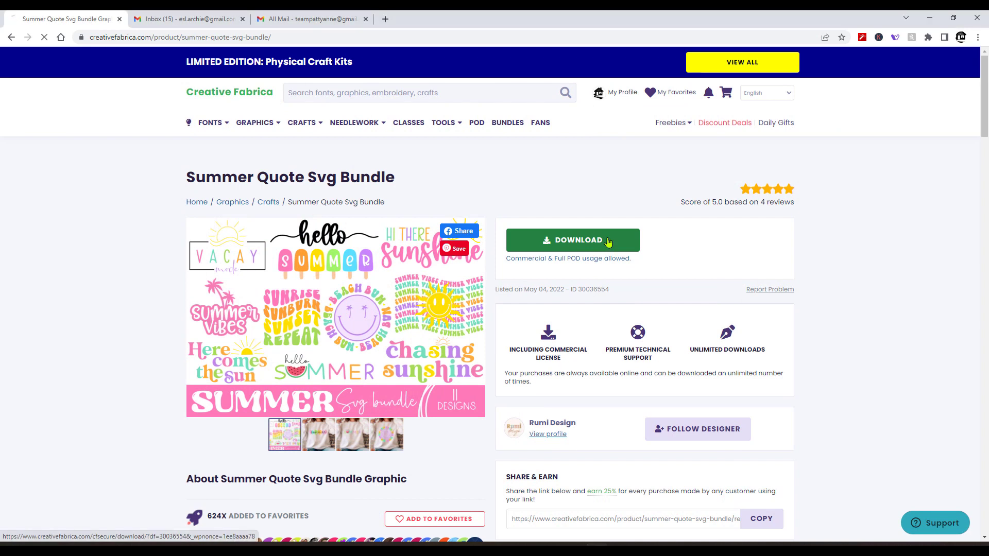
left_click(572, 240)
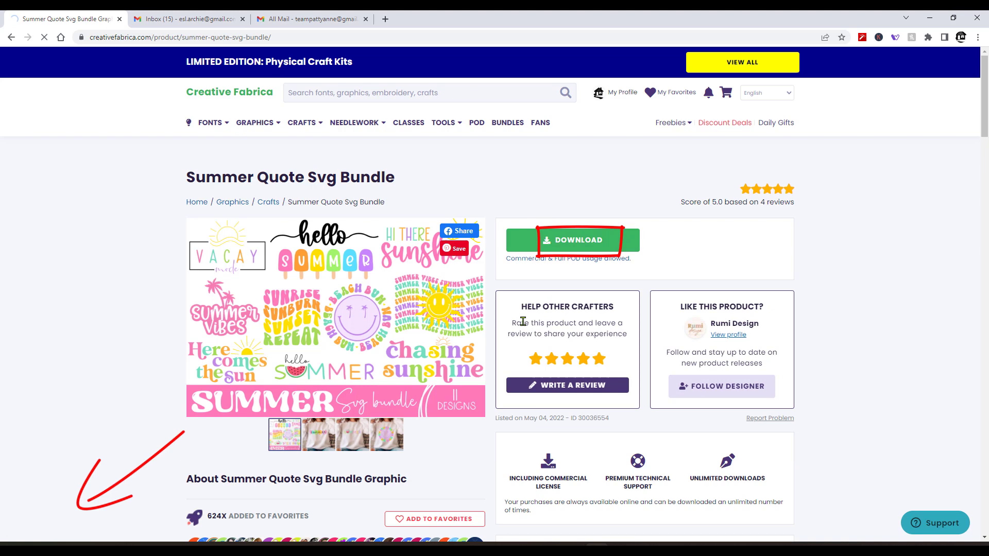
left_click(572, 240)
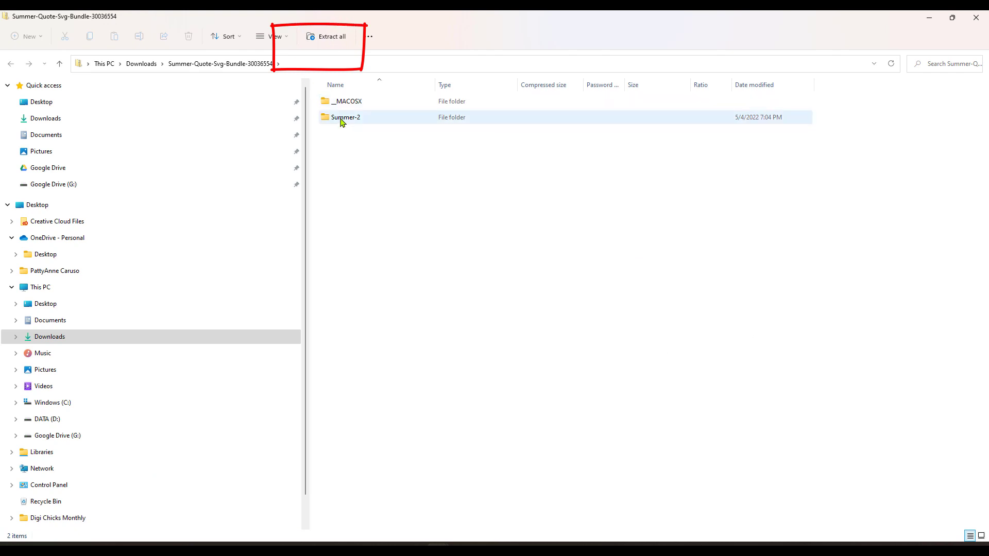
Extract the bundle into Downloads and browse the Summer-2 folder's design thumbnails.
left_click(327, 37)
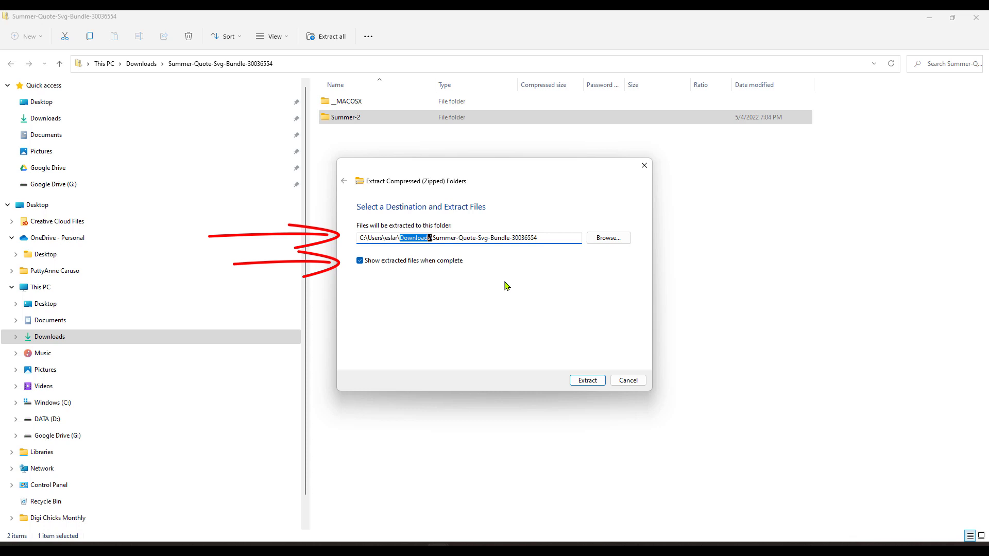
mouse_move(398, 265)
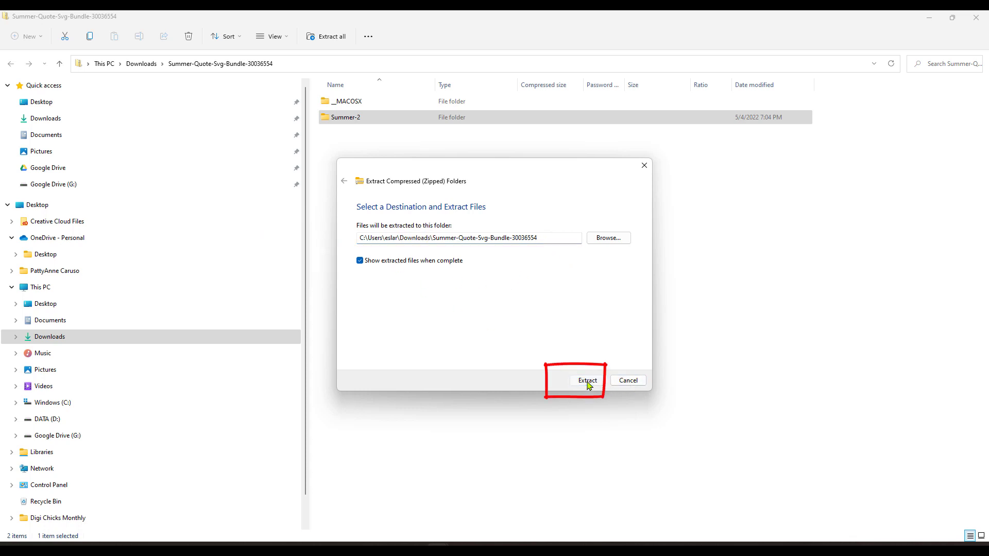
left_click(586, 380)
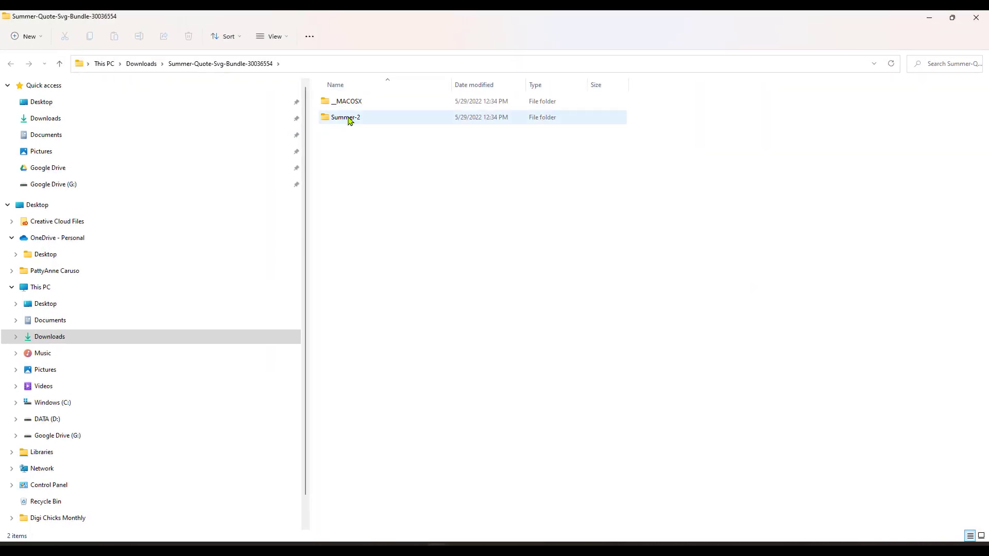
double_click(345, 116)
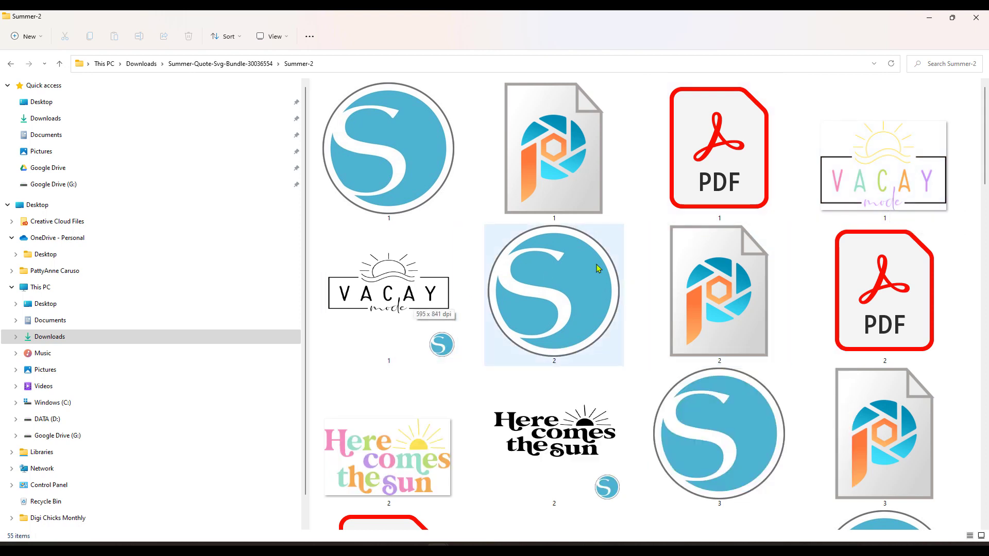
scroll("down", 3)
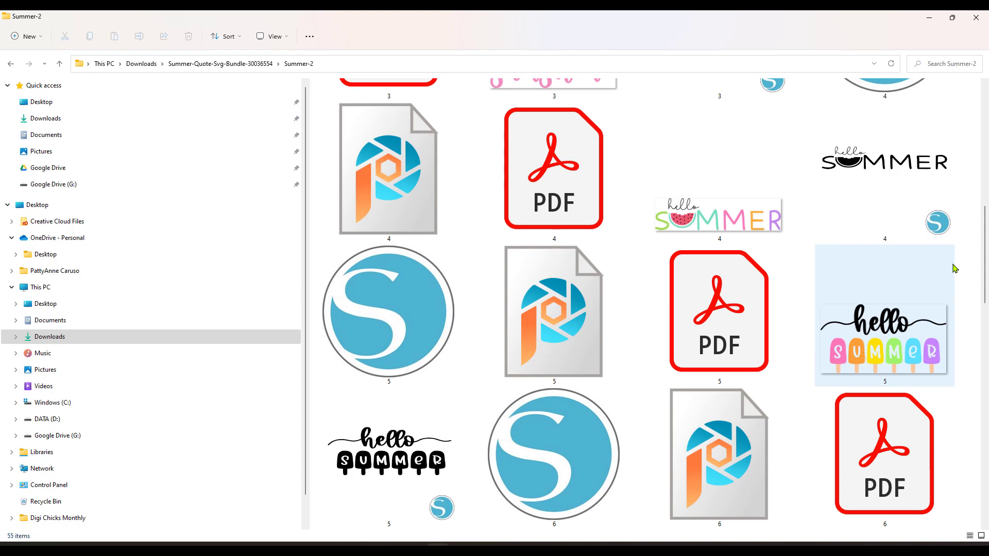
scroll("down", 3)
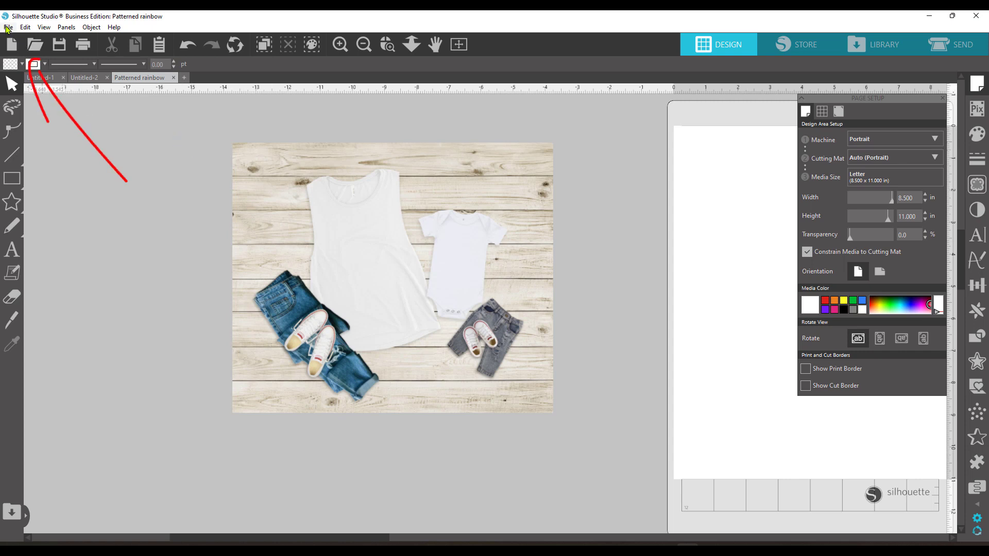
Merge the rainbow summer PNG from Downloads > Summer-Quote-Svg-Bundle-30036554 > Summer-2 into the mockup.
left_click(8, 27)
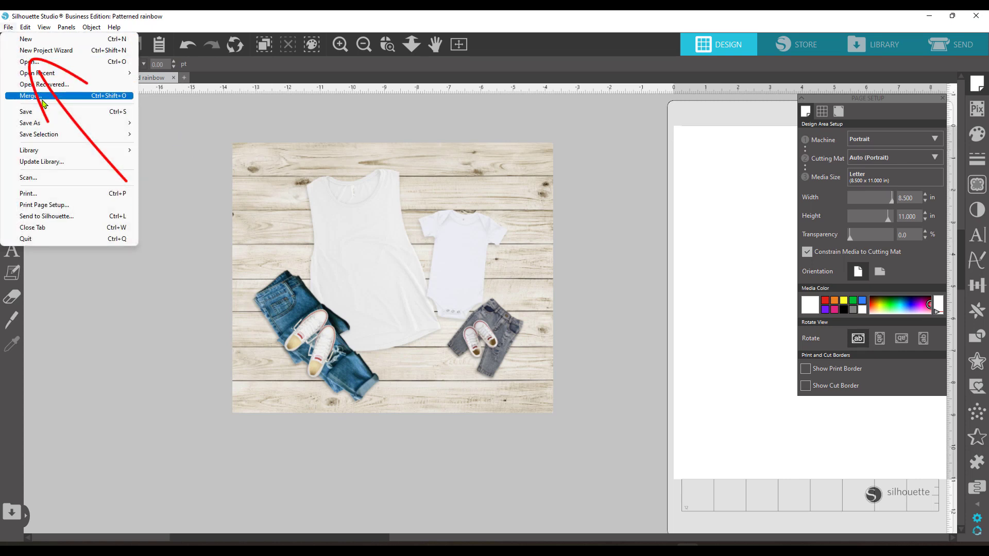
left_click(31, 94)
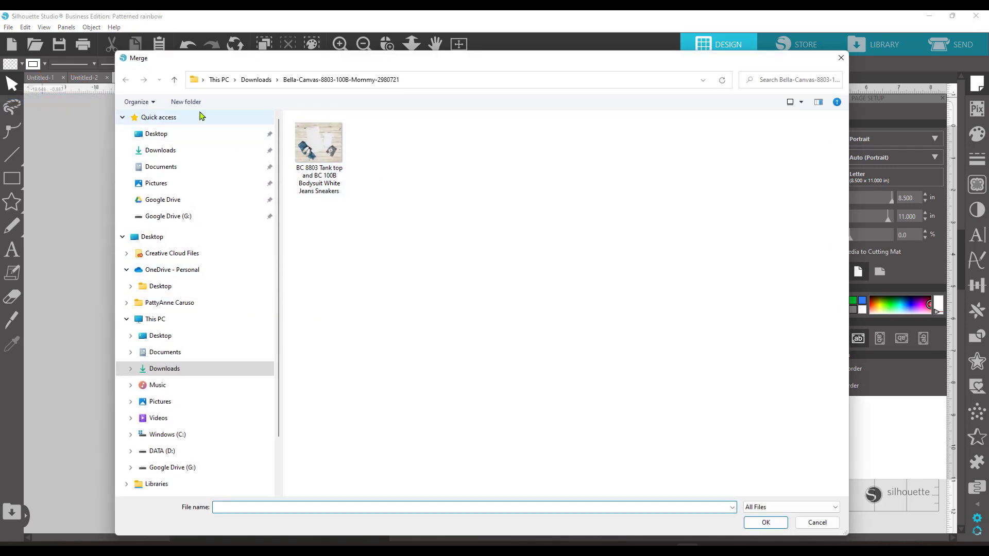
left_click(174, 79)
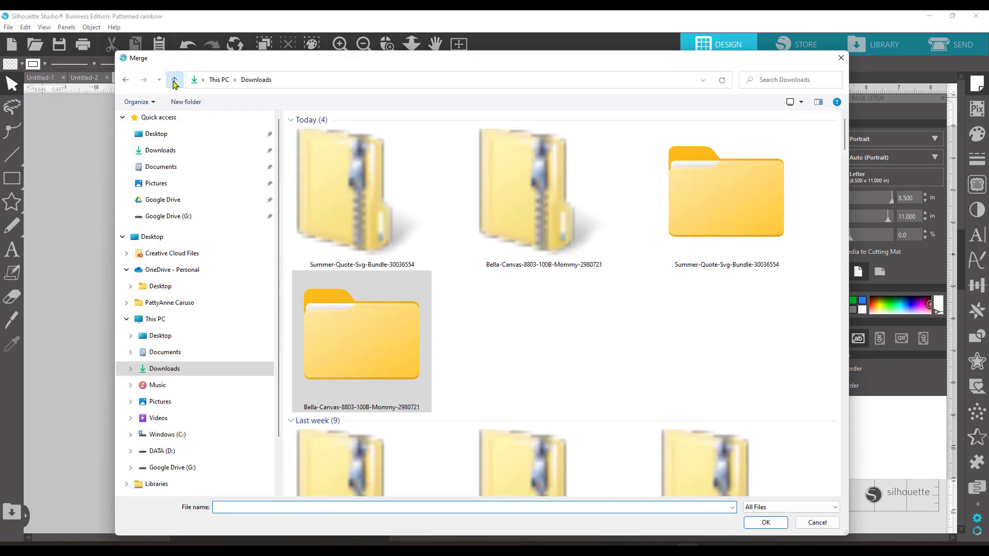
left_click(725, 192)
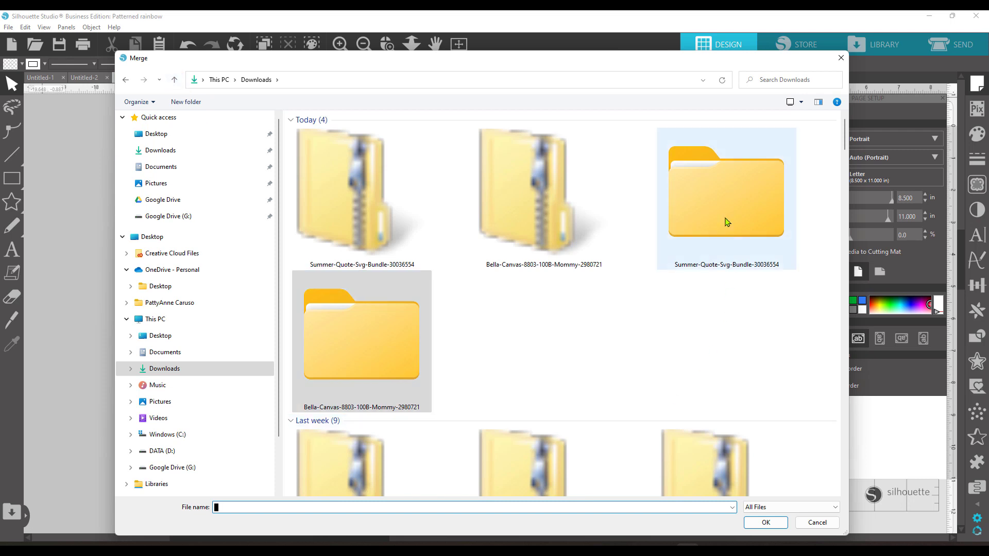
double_click(726, 190)
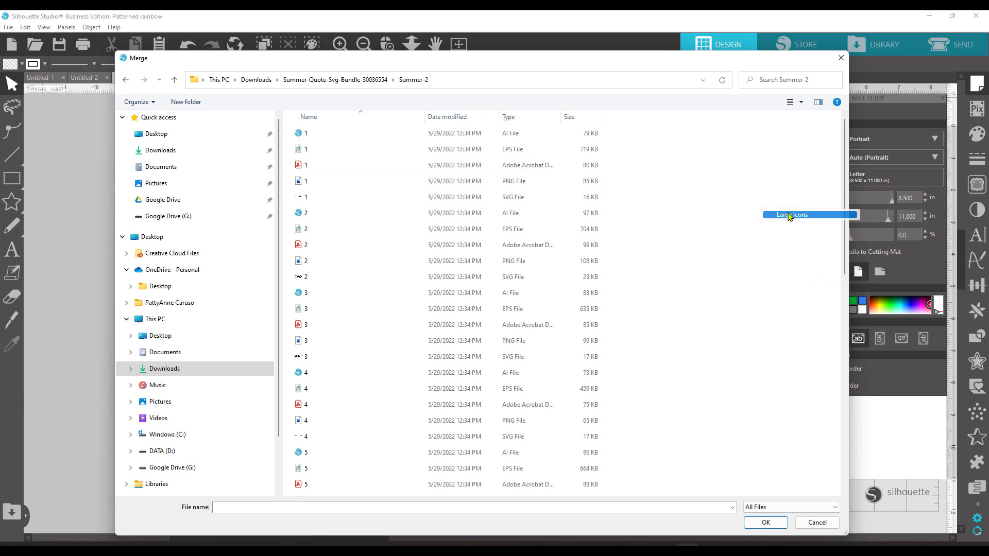
left_click(793, 215)
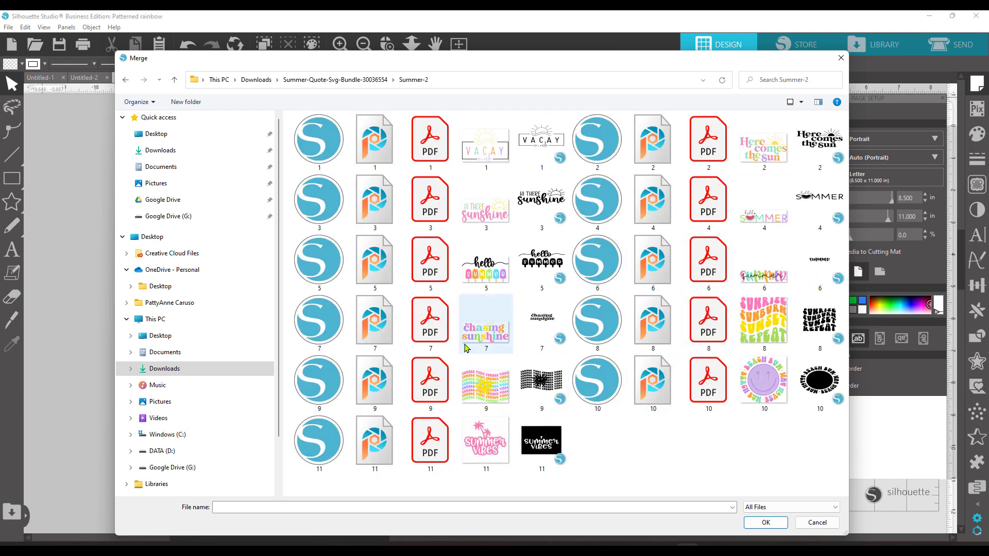
mouse_move(485, 205)
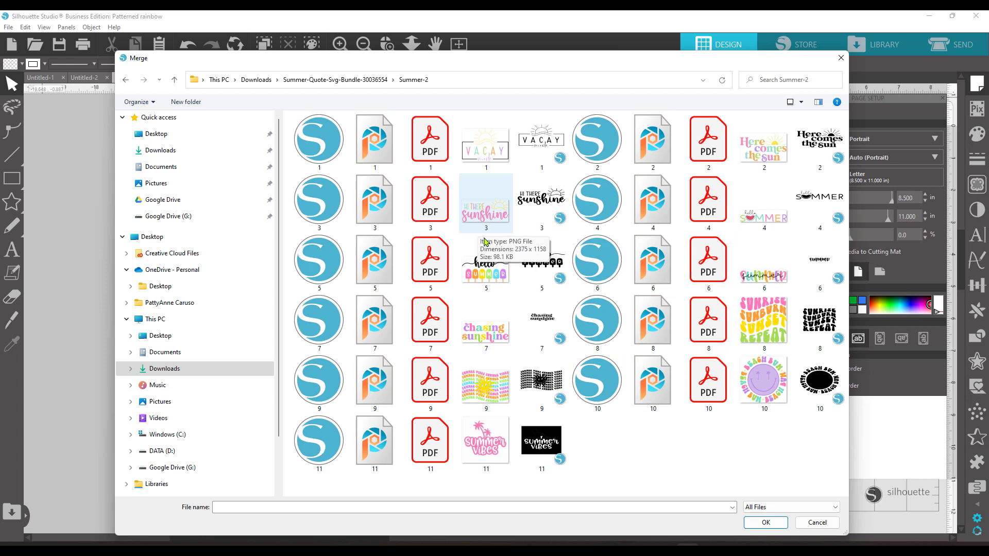
mouse_move(763, 277)
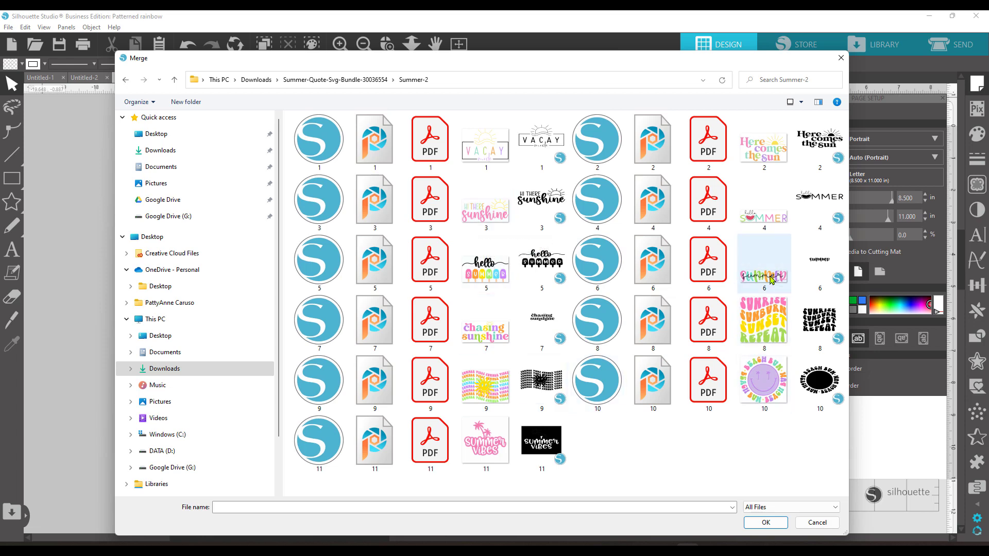
left_click(765, 522)
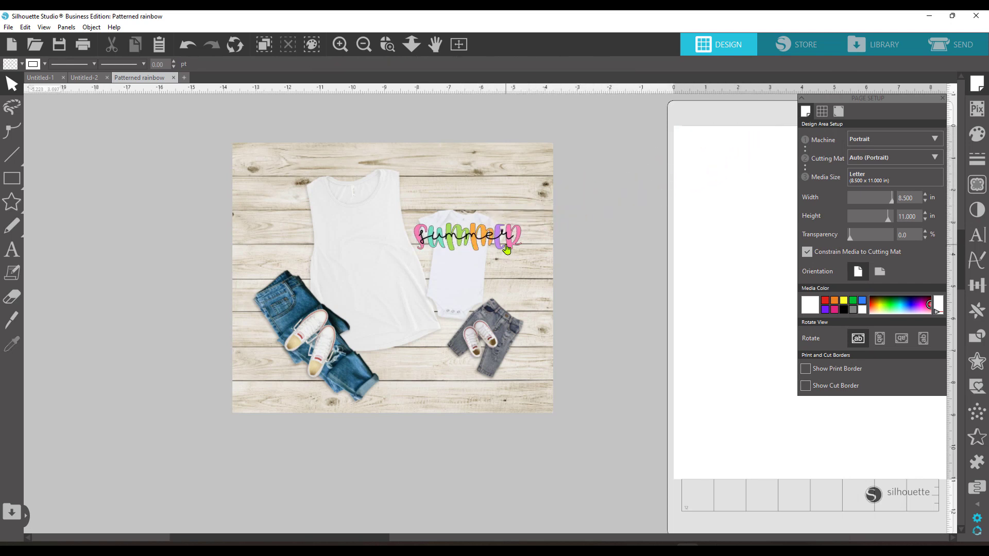
Select the merged rainbow summer design and copy it from the mockup.
left_click(464, 235)
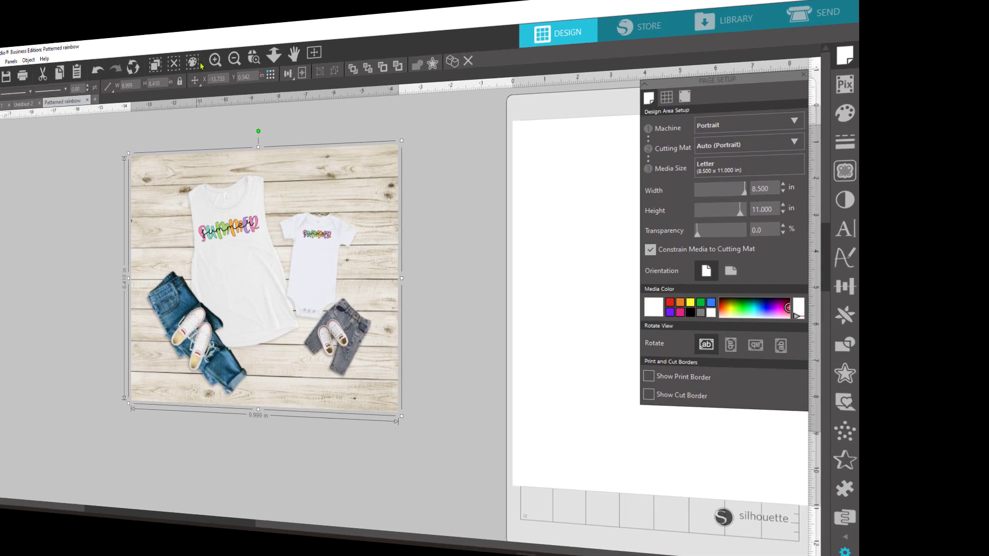
right_click(286, 259)
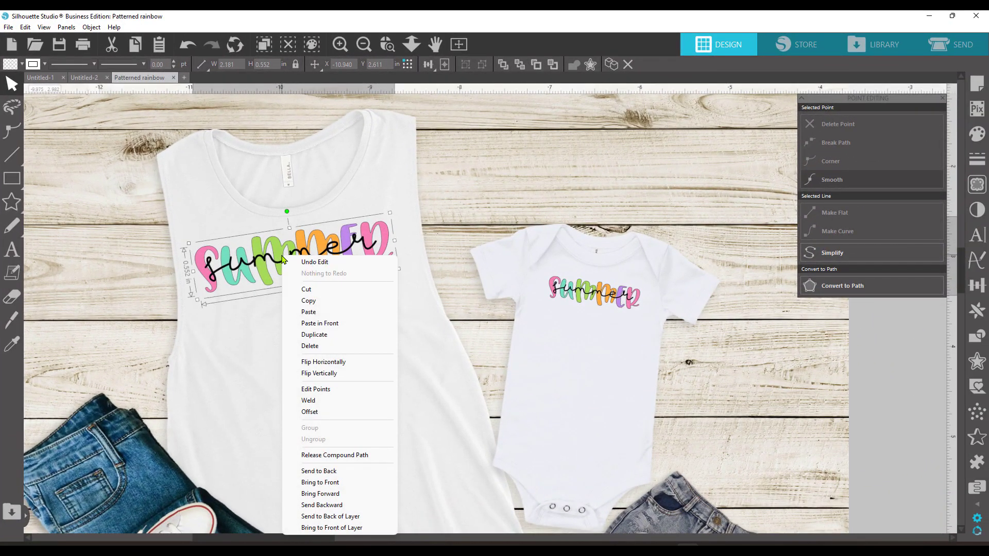
mouse_move(317, 311)
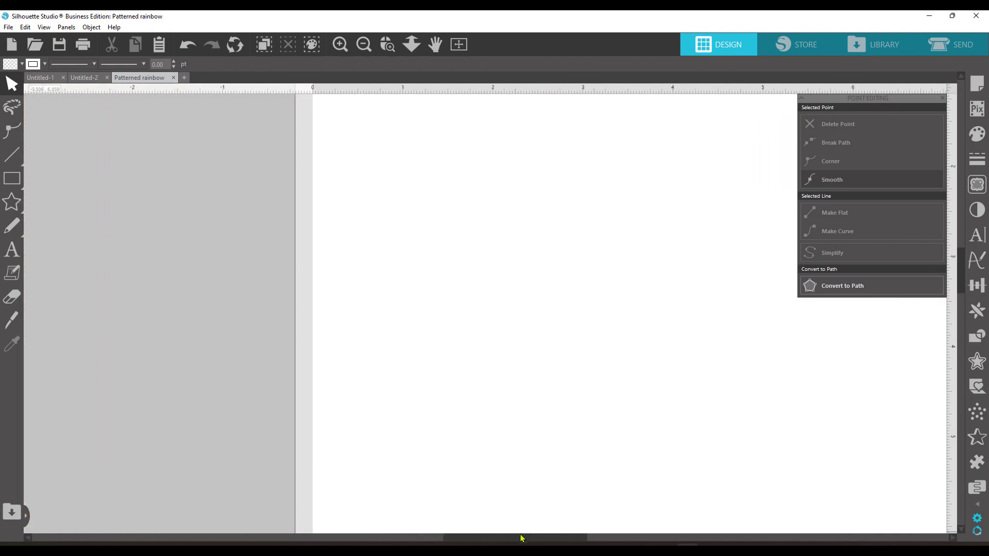
Paste the summer design onto the blank cutting mat and close the Text Style panel.
left_click(363, 44)
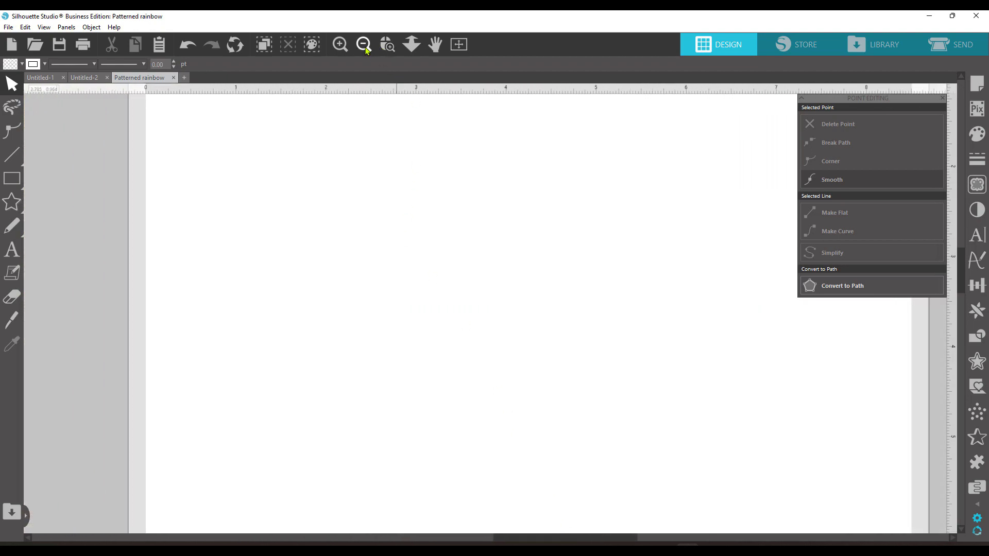
right_click(464, 237)
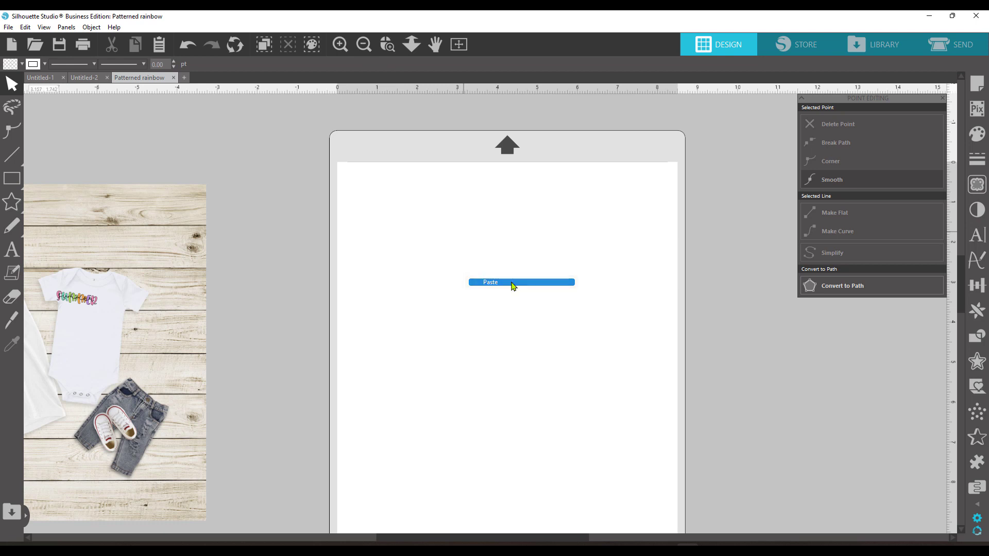
left_click(490, 282)
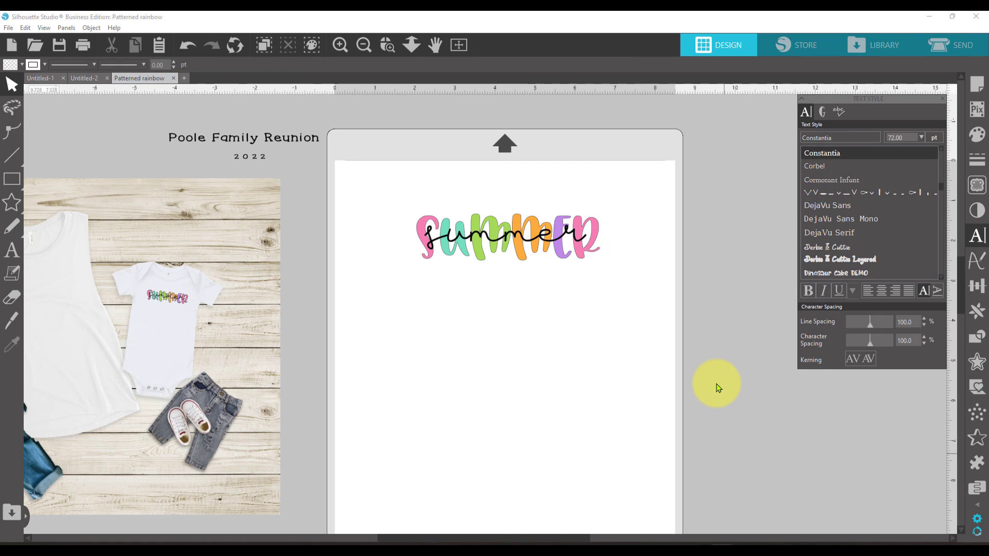
mouse_move(730, 352)
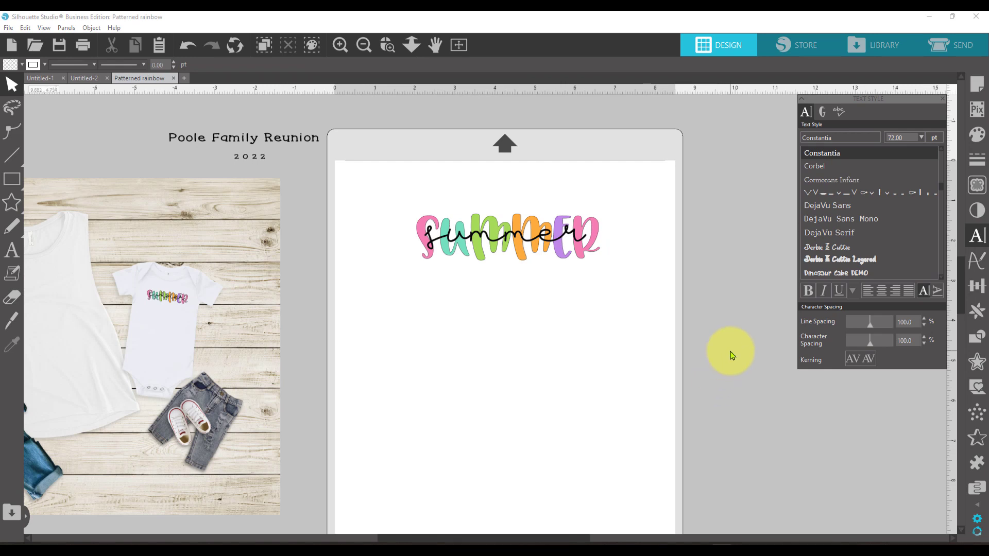
mouse_move(909, 136)
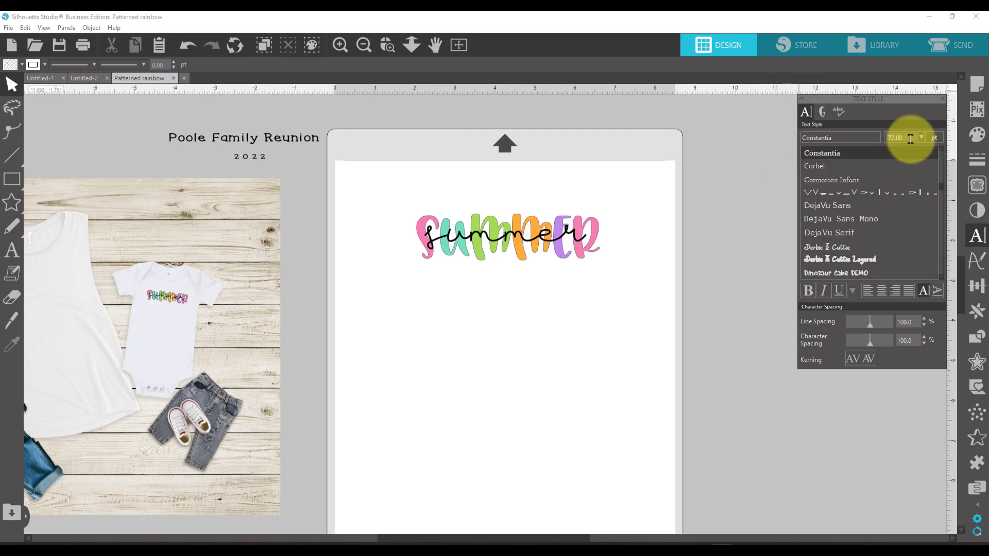
left_click(944, 99)
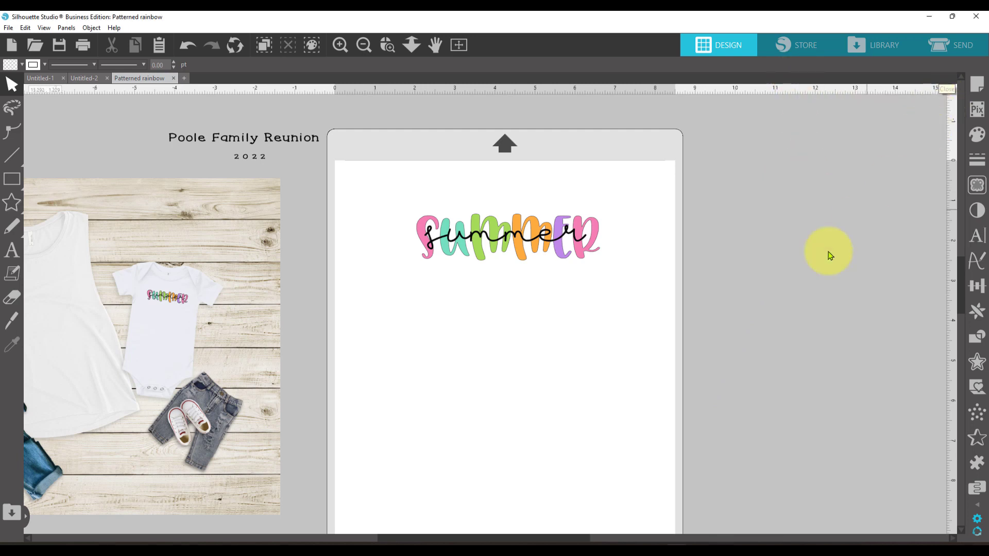
mouse_move(976, 109)
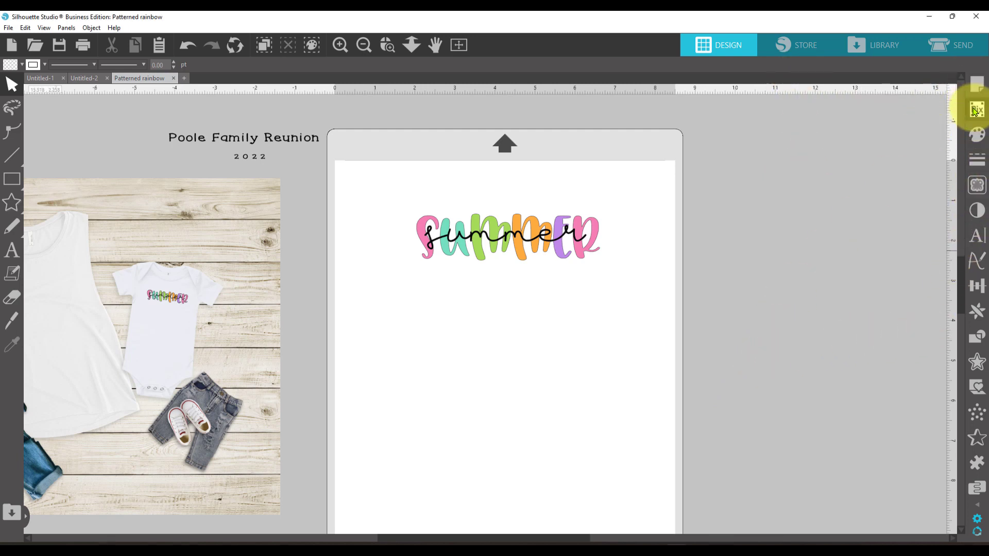
mouse_move(976, 210)
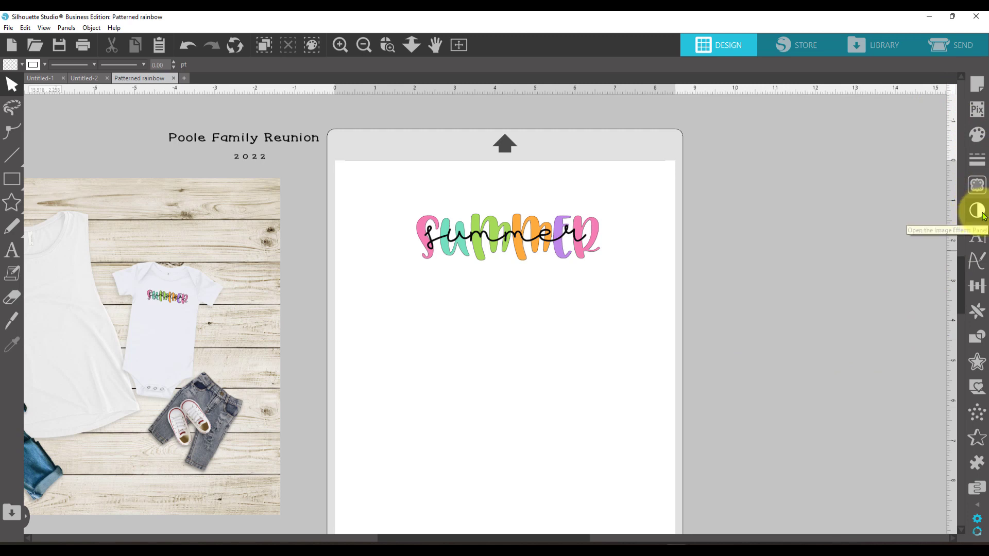
mouse_move(976, 185)
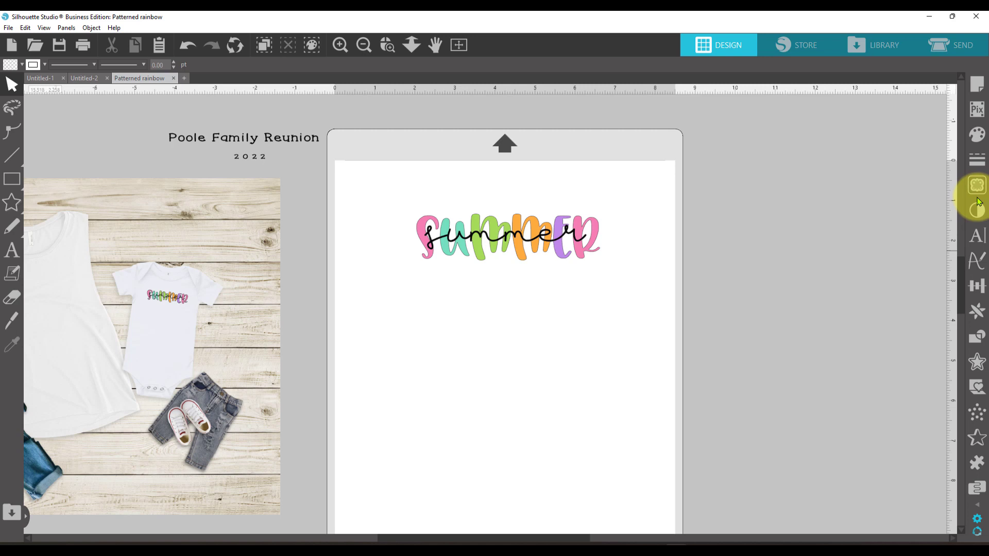
Bring up Image Effects for the summer design and switch to the Colorize effect.
left_click(976, 210)
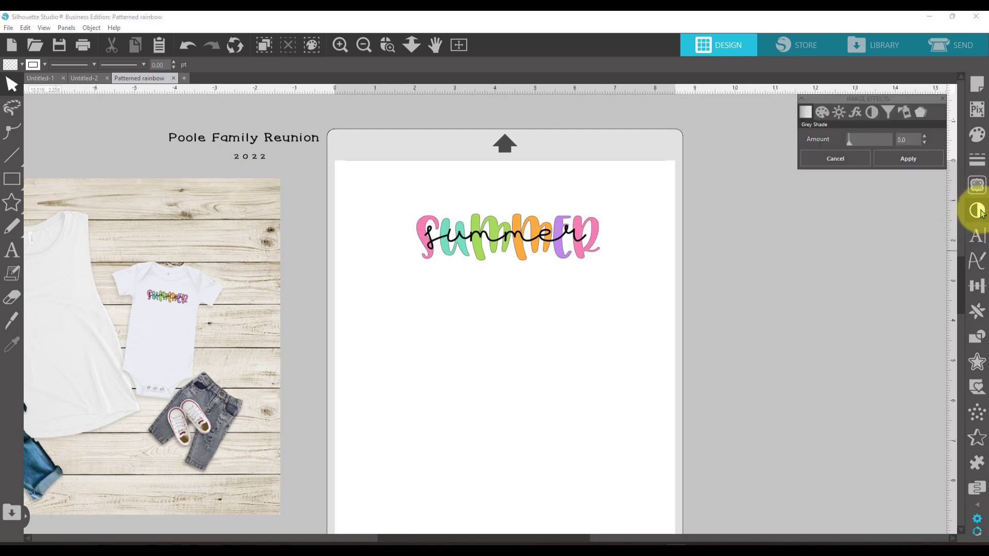
mouse_move(810, 186)
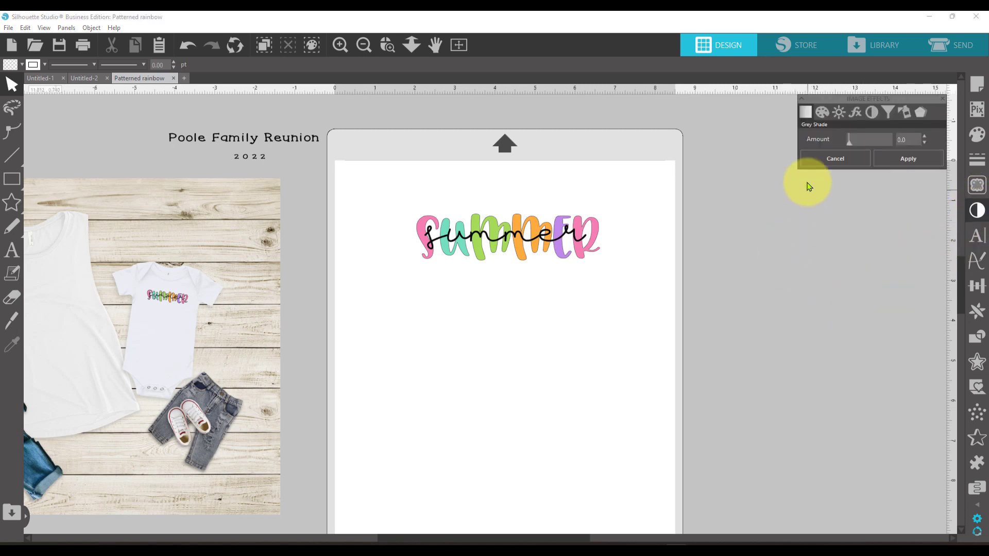
mouse_move(823, 112)
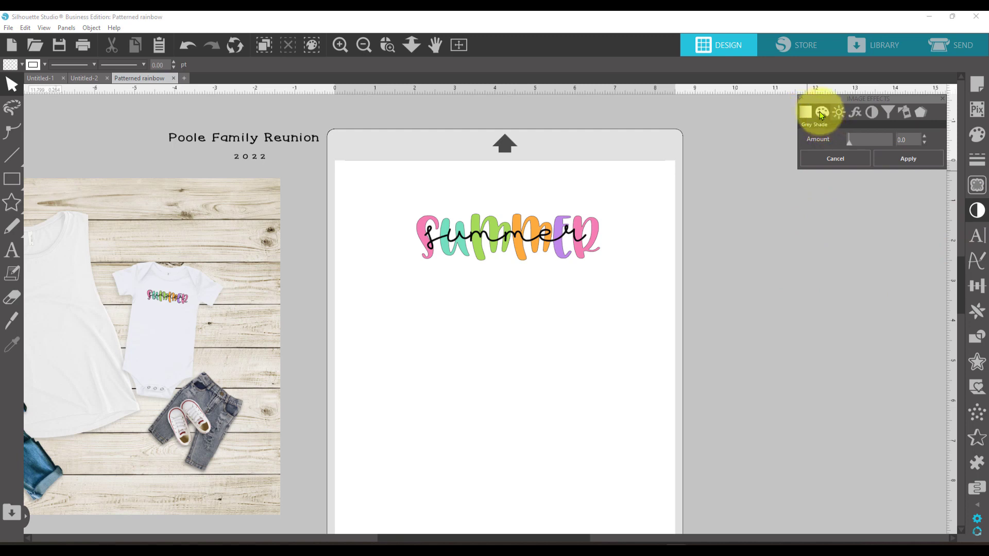
left_click(822, 113)
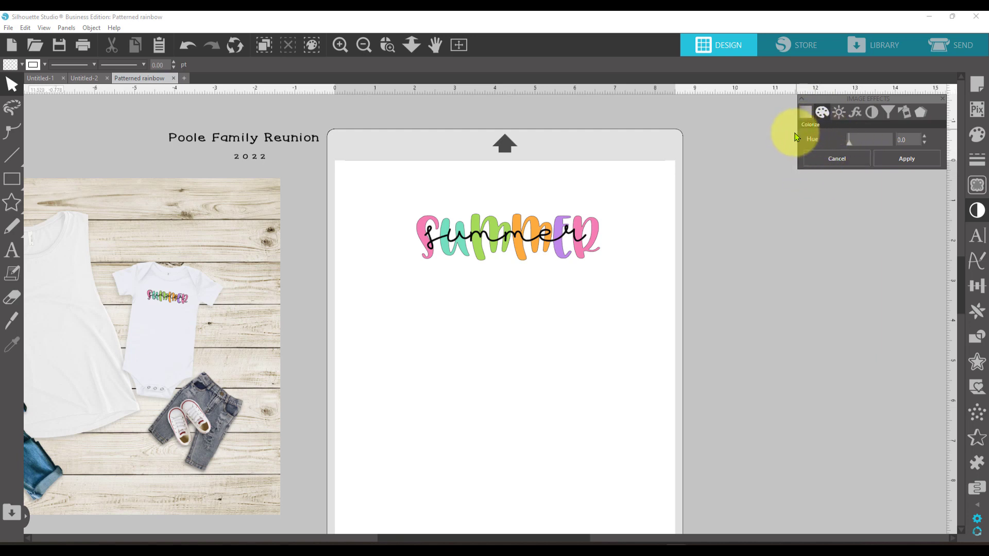
mouse_move(579, 291)
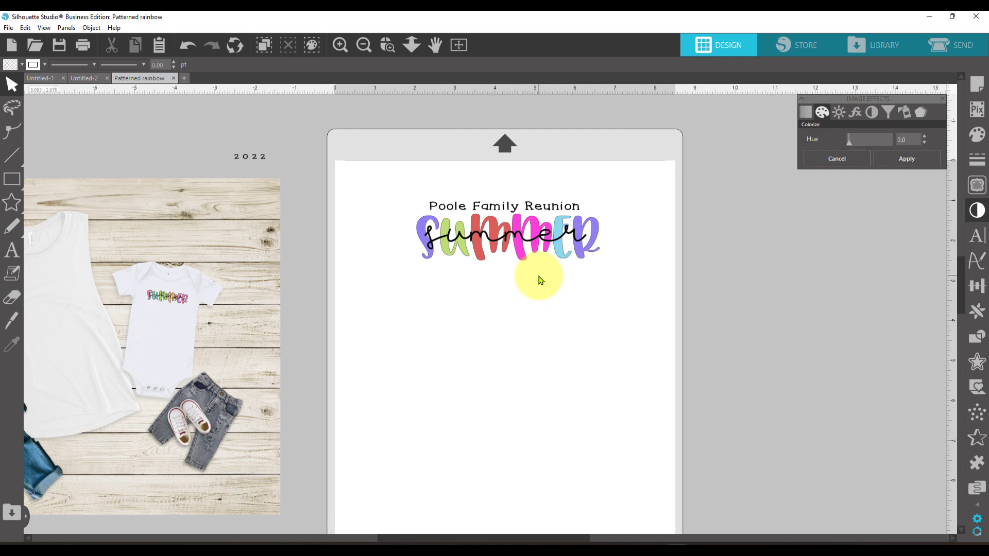
mouse_move(499, 223)
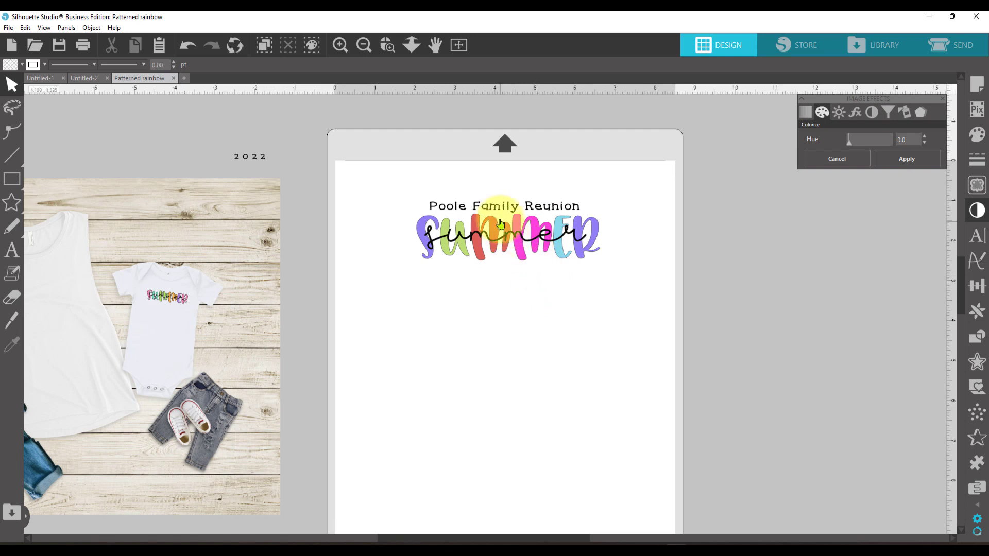
Preview the Poole Family Reunion title in fonts from Primer and Raleway through Roboto Slab and Samantha Upright.
left_click(501, 206)
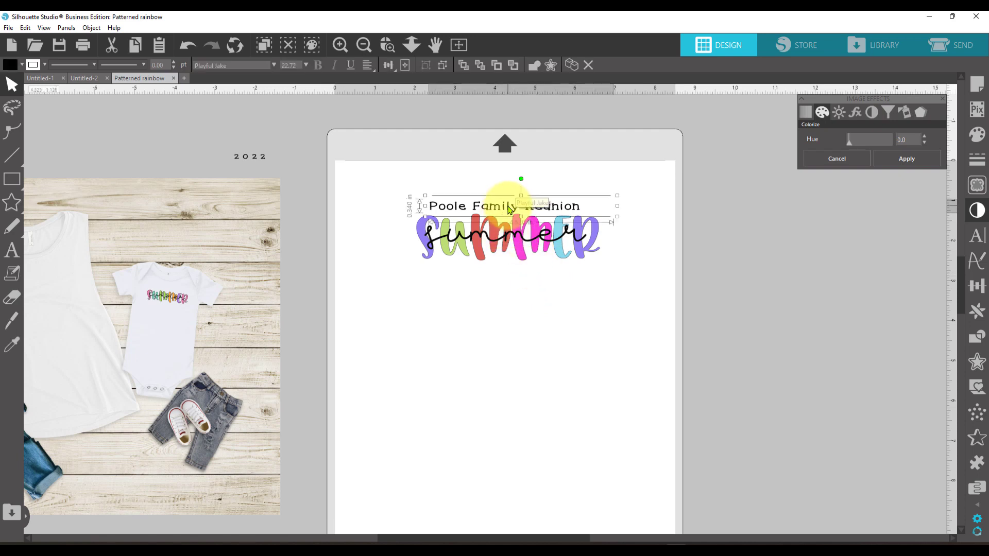
mouse_move(942, 277)
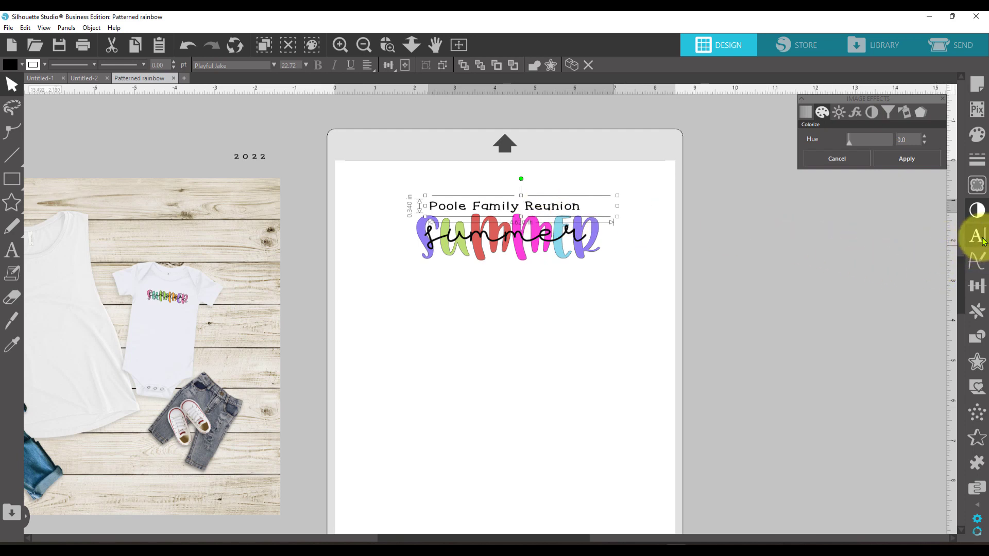
left_click(976, 235)
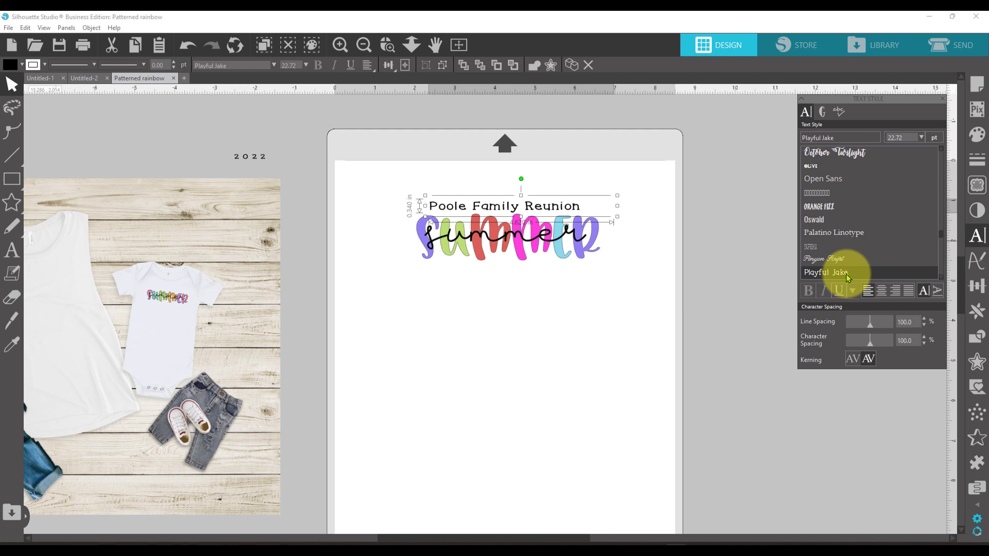
mouse_move(790, 308)
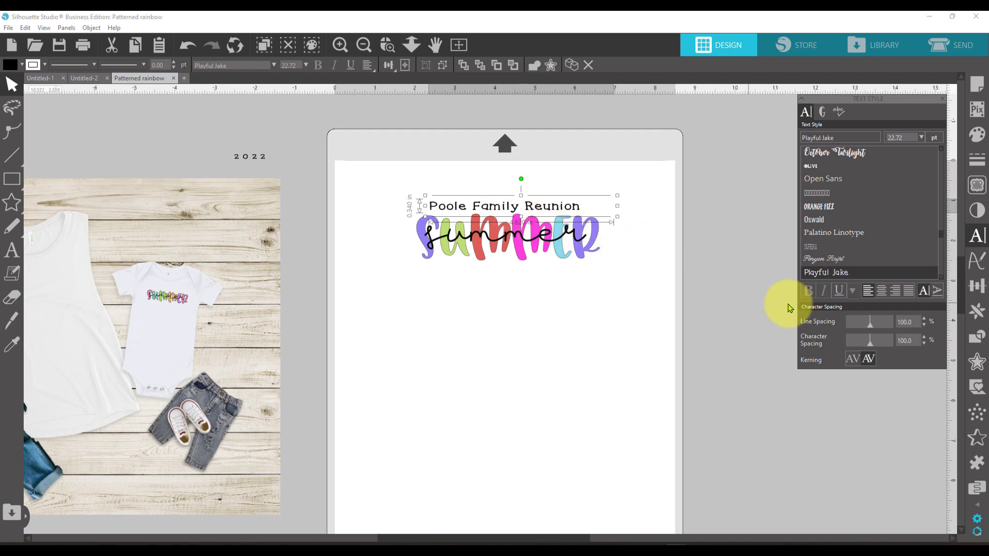
mouse_move(883, 276)
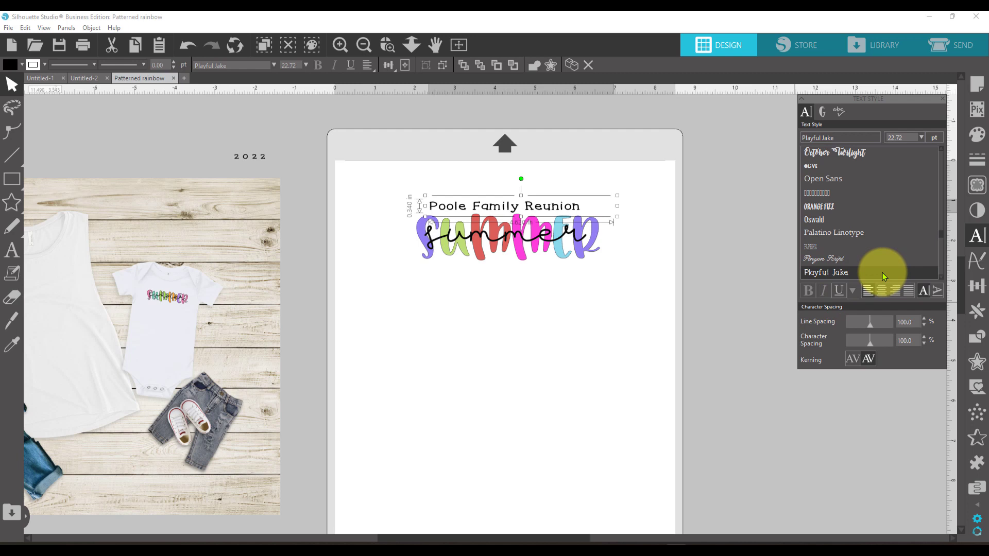
left_click(827, 272)
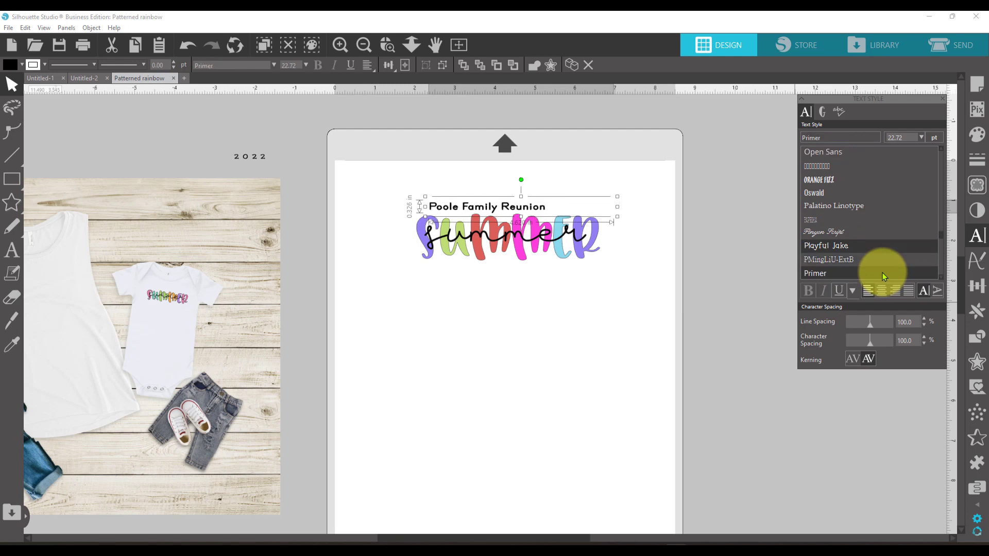
left_click(818, 272)
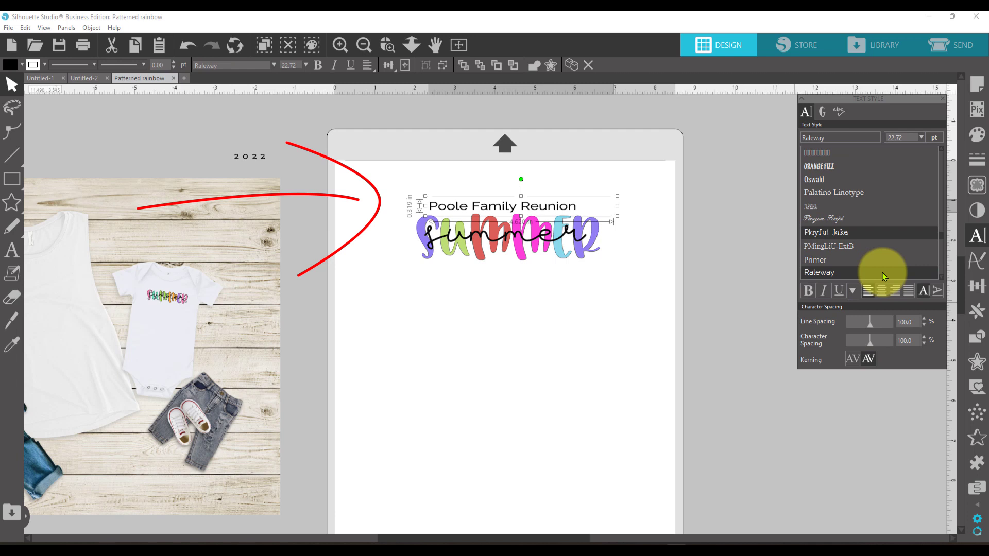
left_click(823, 272)
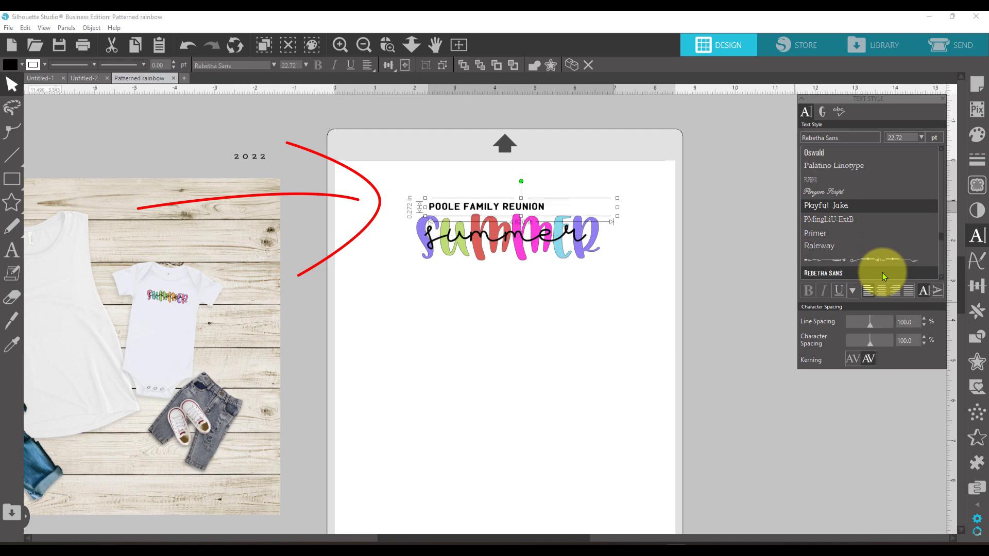
left_click(822, 271)
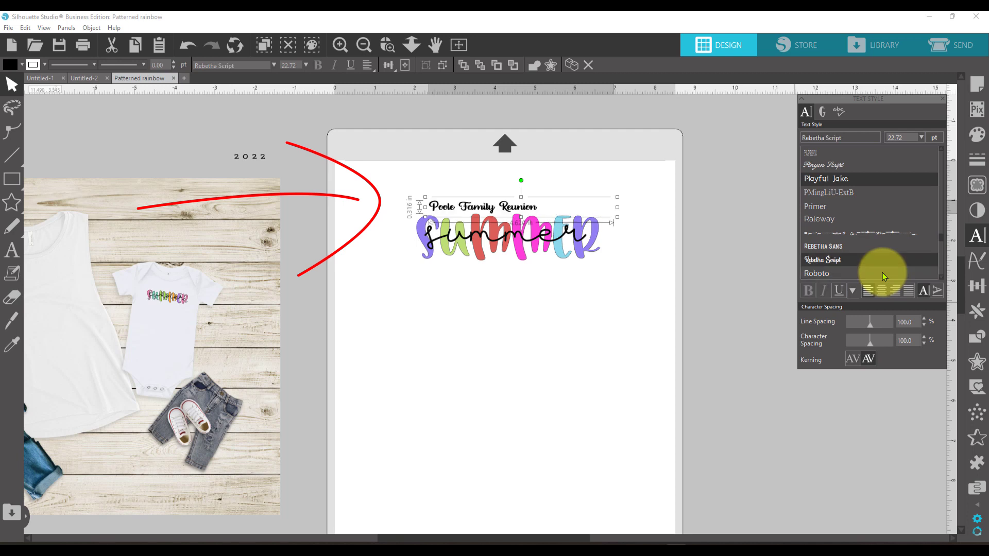
left_click(832, 273)
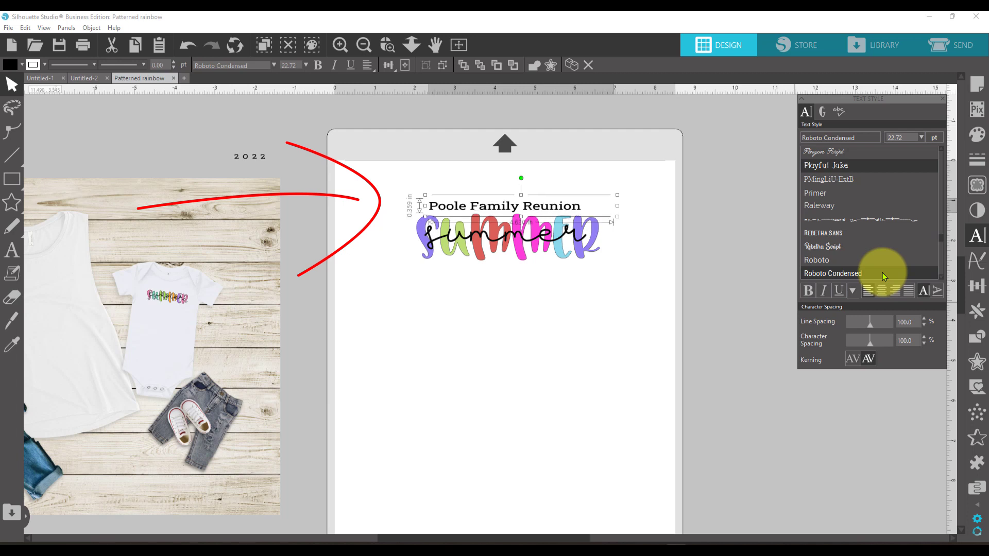
left_click(831, 273)
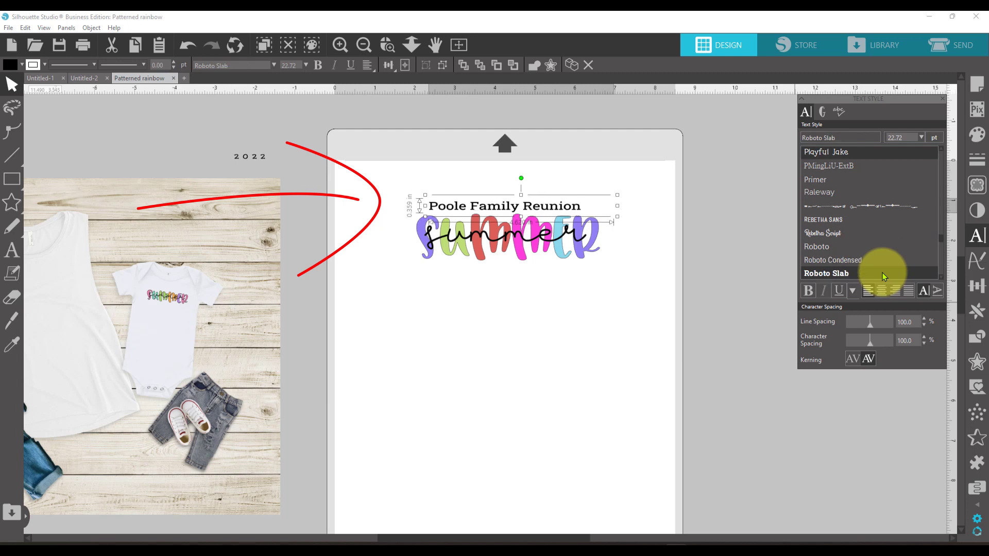
left_click(821, 272)
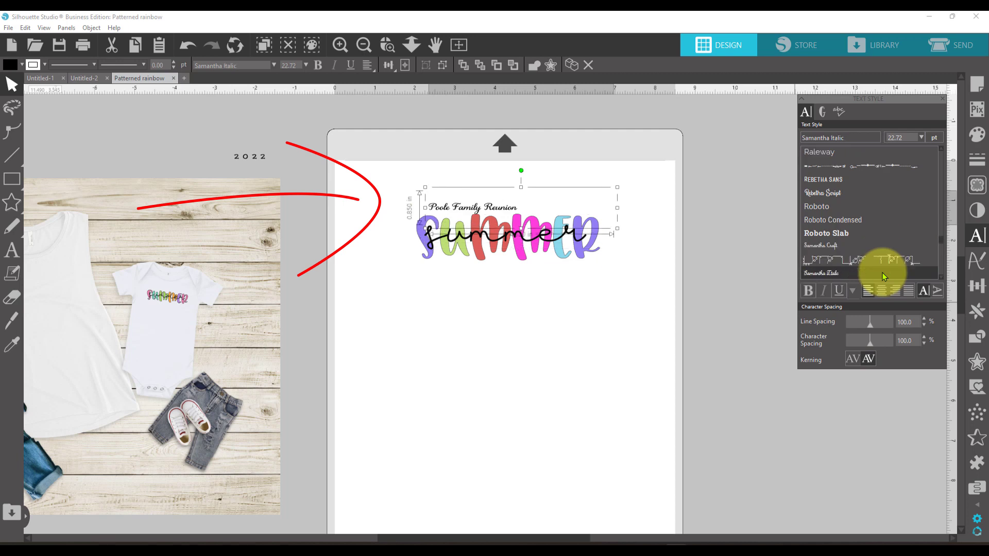
left_click(822, 271)
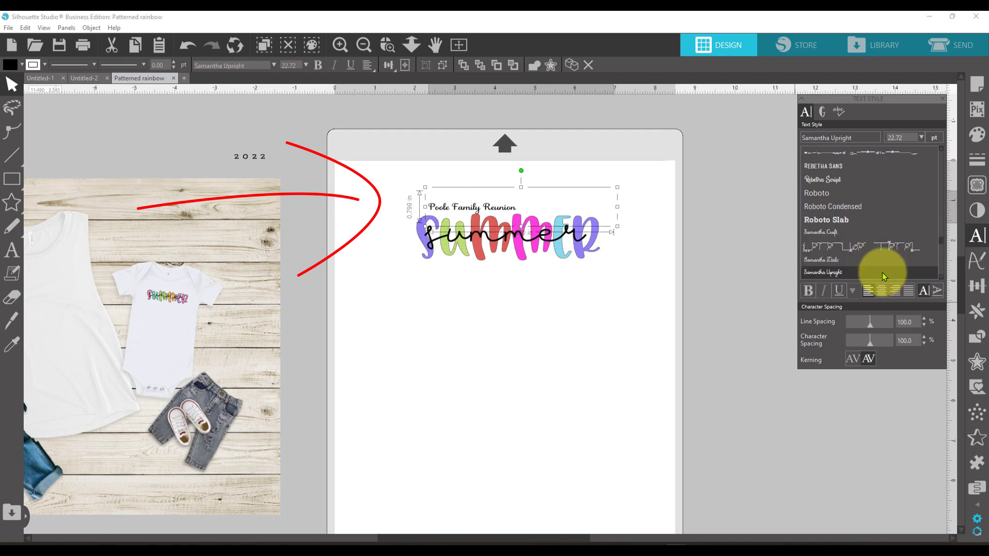
Continue trying Scary Halloween, Script MT Bold, Segoe Print and Segoe UI for the heading.
left_click(855, 272)
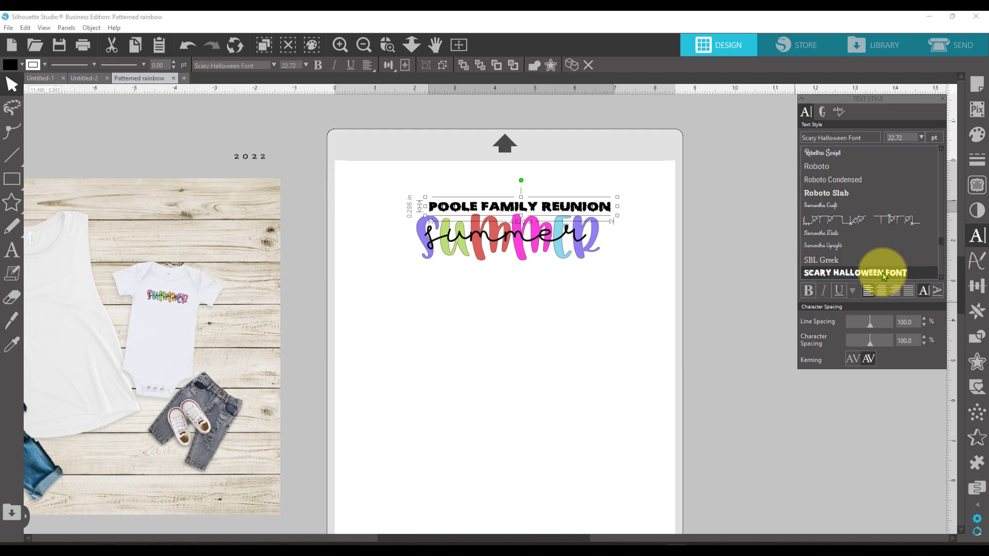
scroll("down", 3)
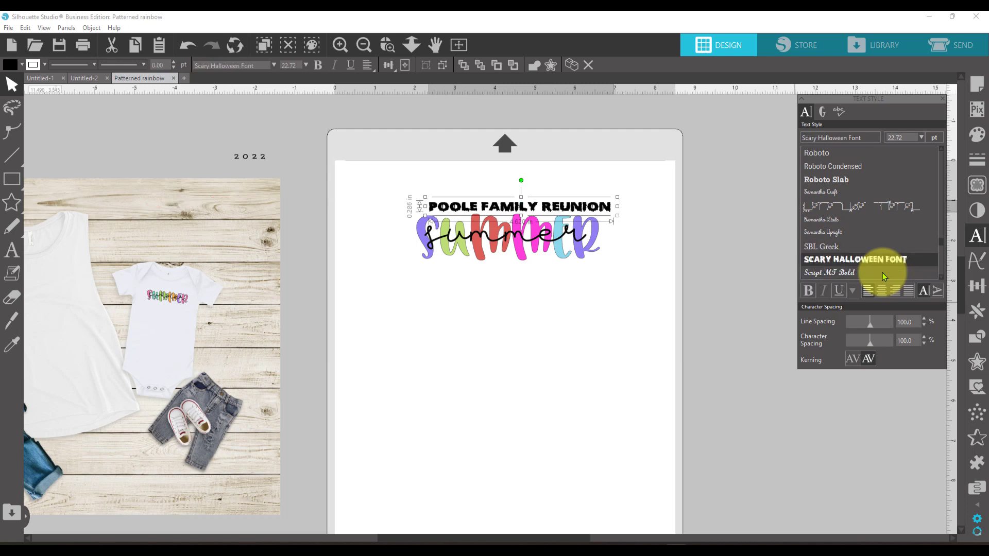
left_click(826, 272)
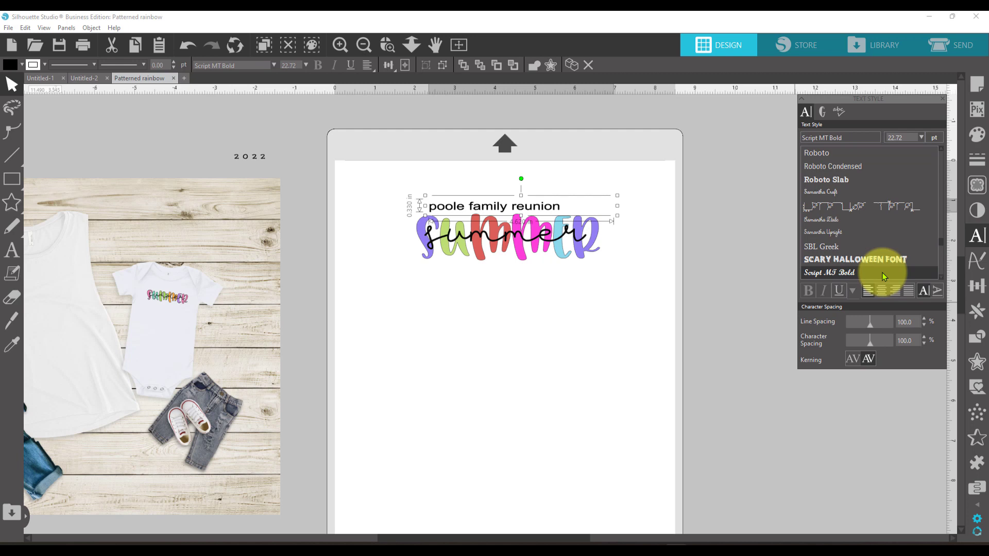
left_click(826, 272)
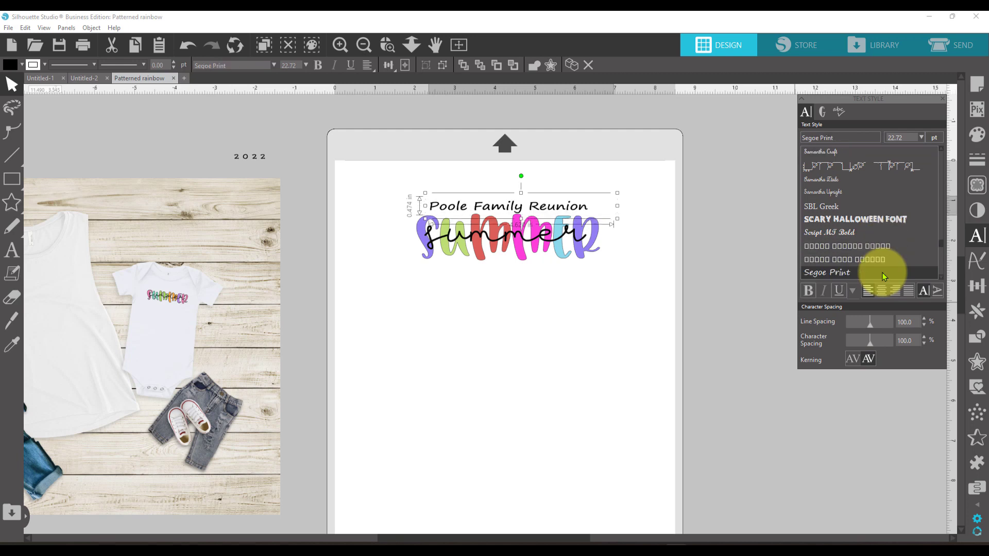
left_click(818, 272)
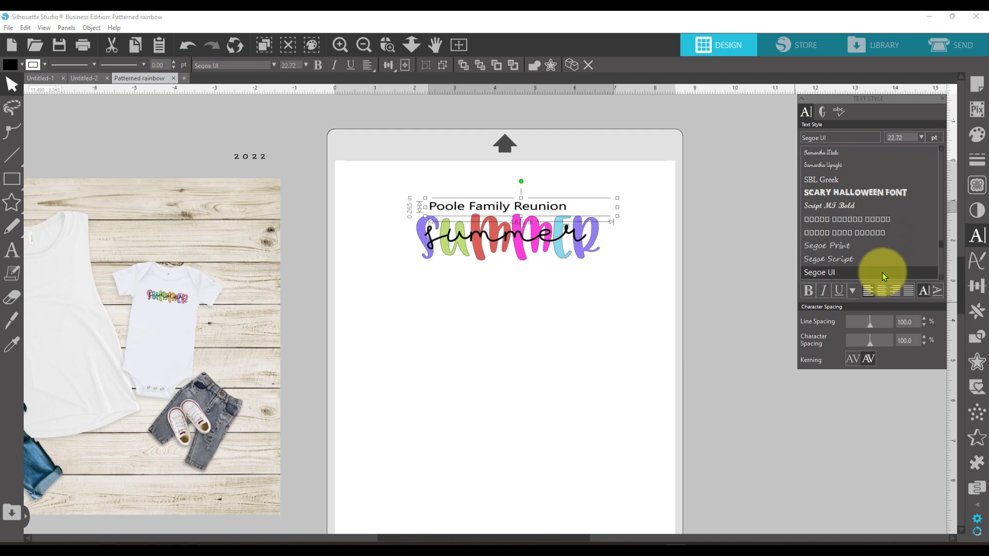
left_click(828, 272)
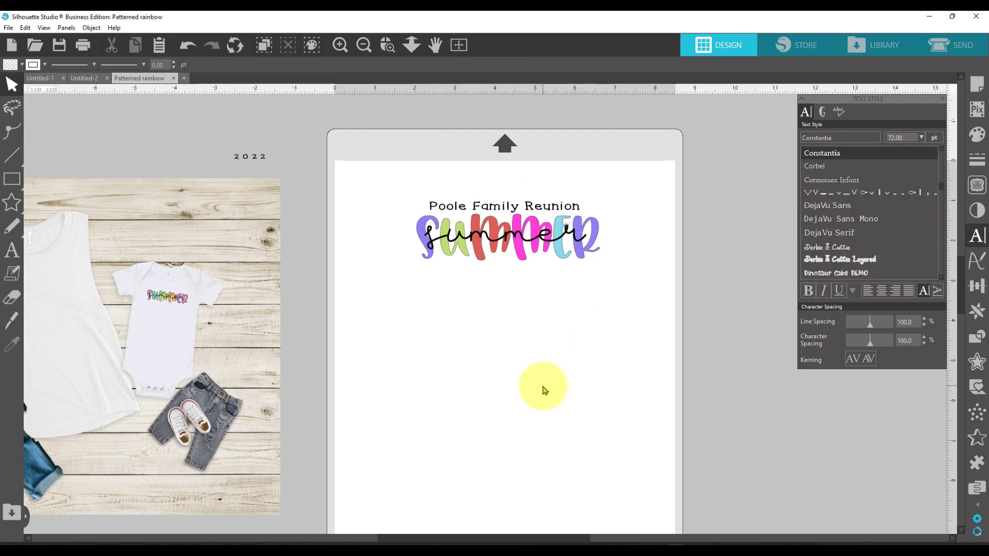
Deselect the repositioned heading to check the layout, then reopen Image Effects for the design.
left_click(493, 206)
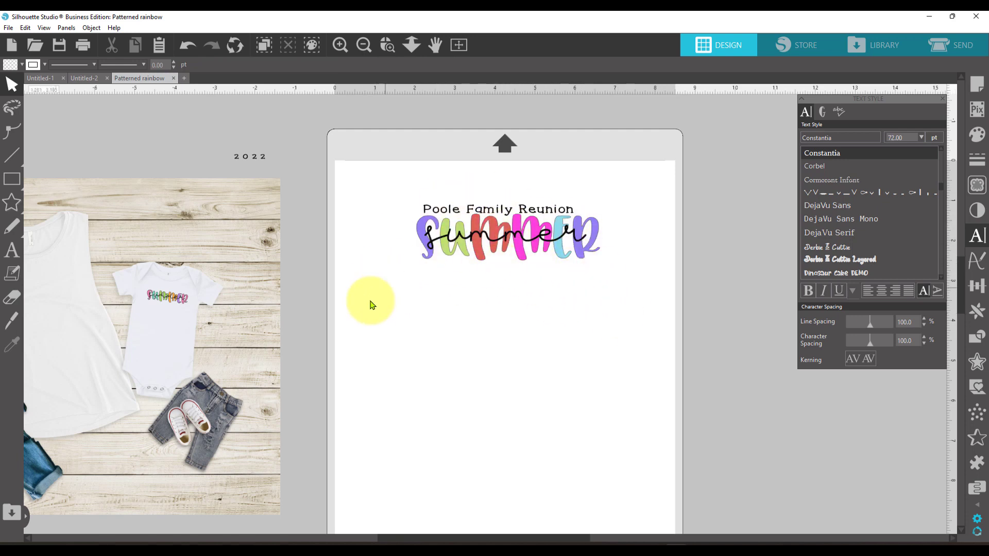
left_click(250, 157)
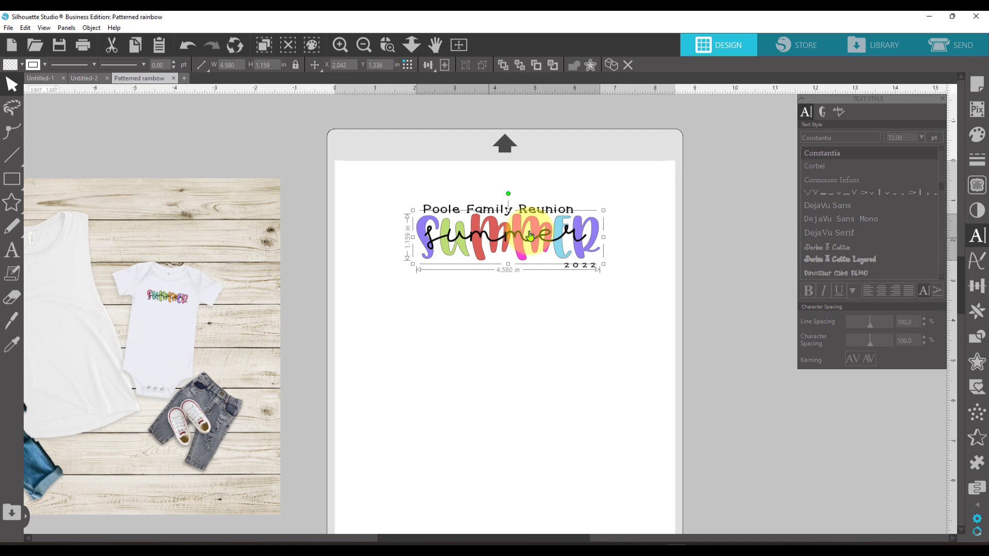
mouse_move(552, 329)
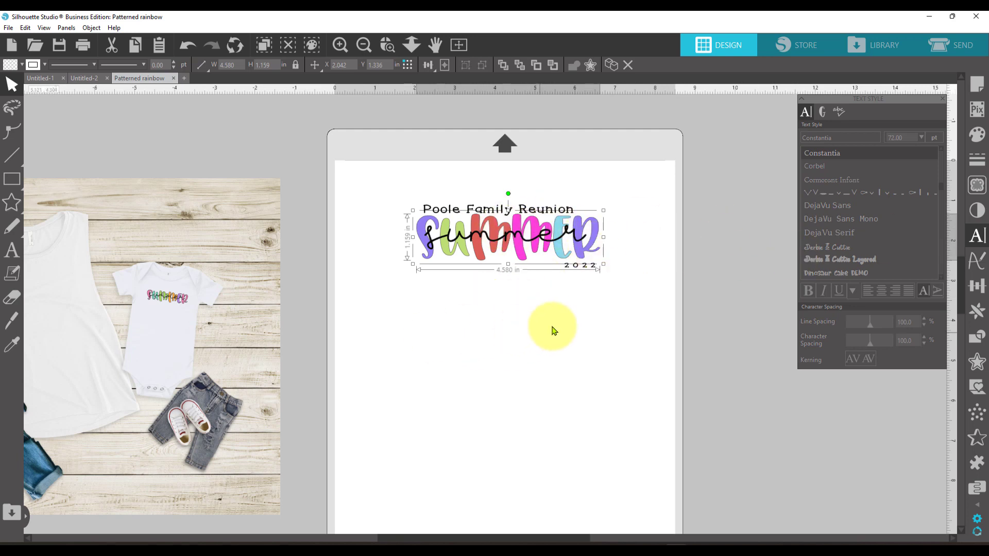
mouse_move(461, 340)
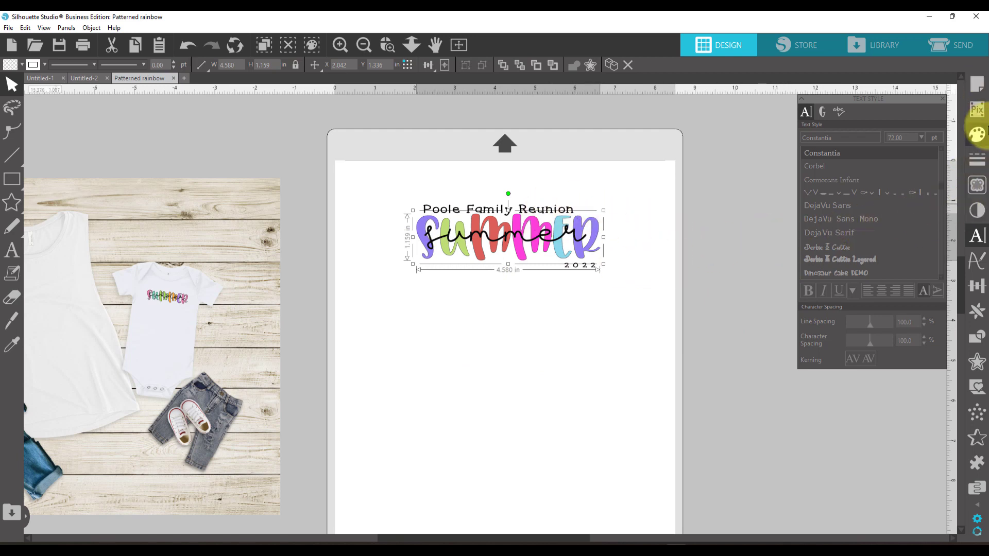
mouse_move(976, 157)
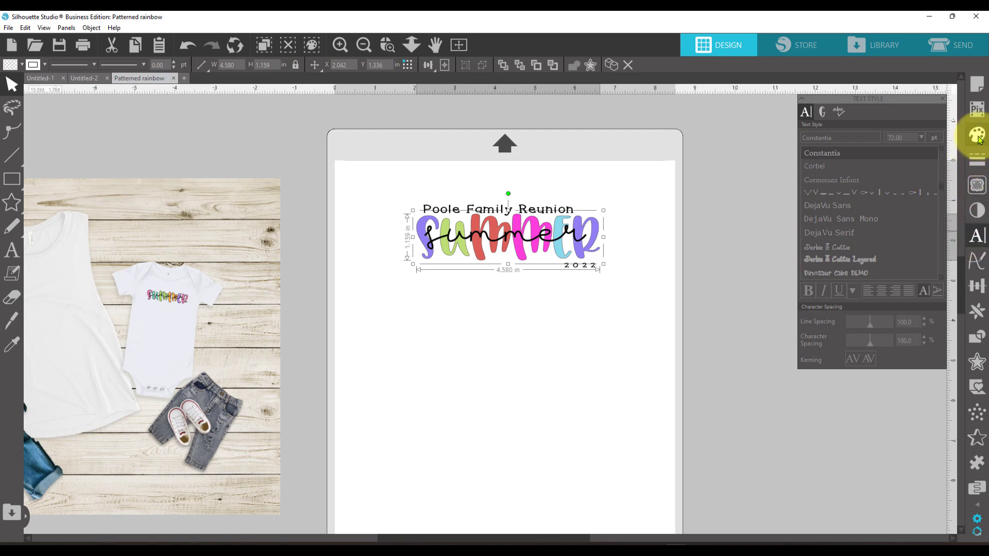
mouse_move(976, 211)
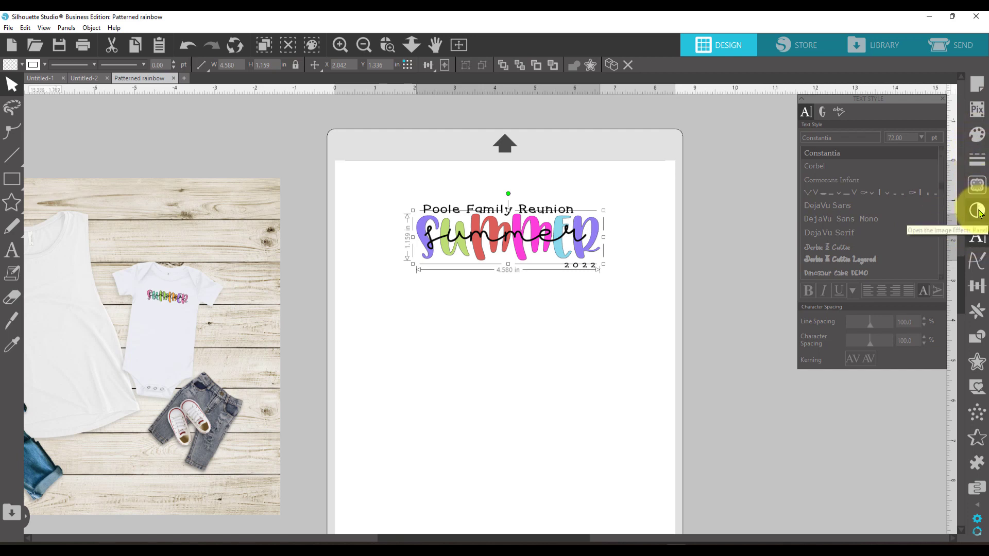
left_click(977, 211)
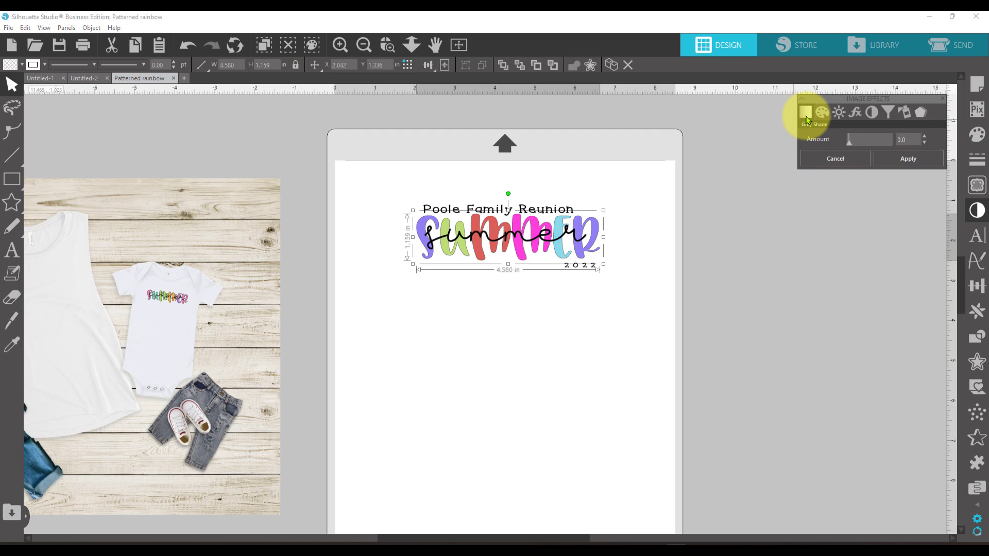
Apply a contrast/saturation change, tint the design toward blues and greens, and add a shadow.
left_click(822, 112)
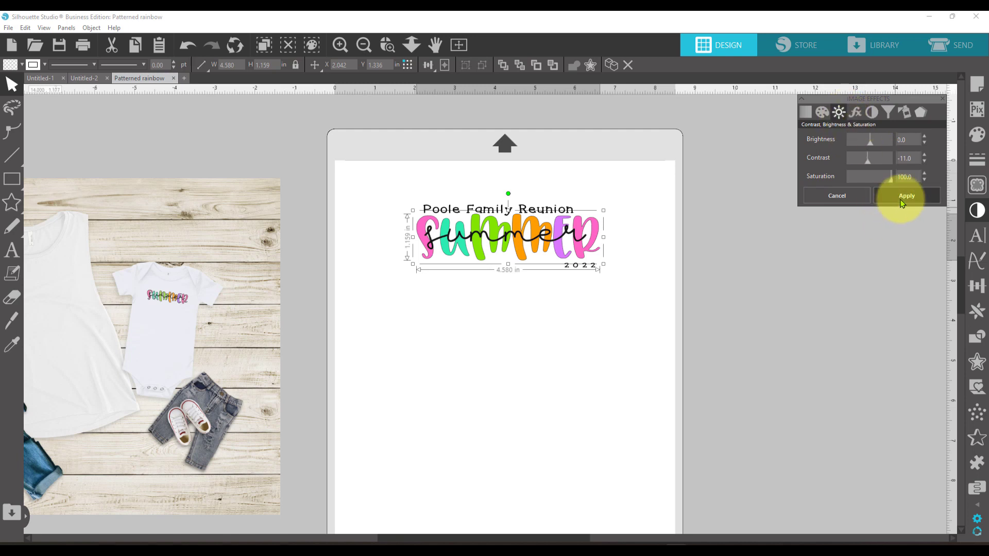
left_click(889, 113)
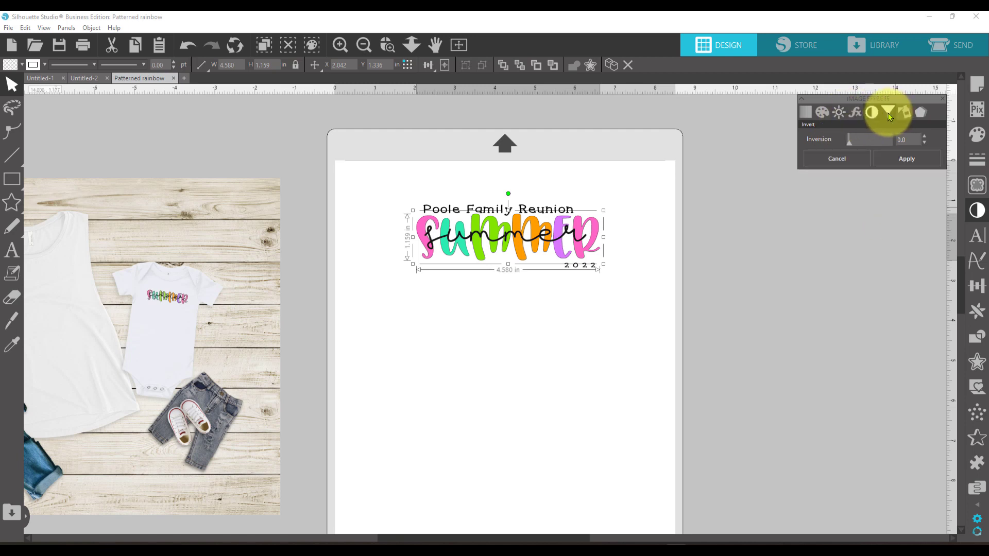
left_click(903, 112)
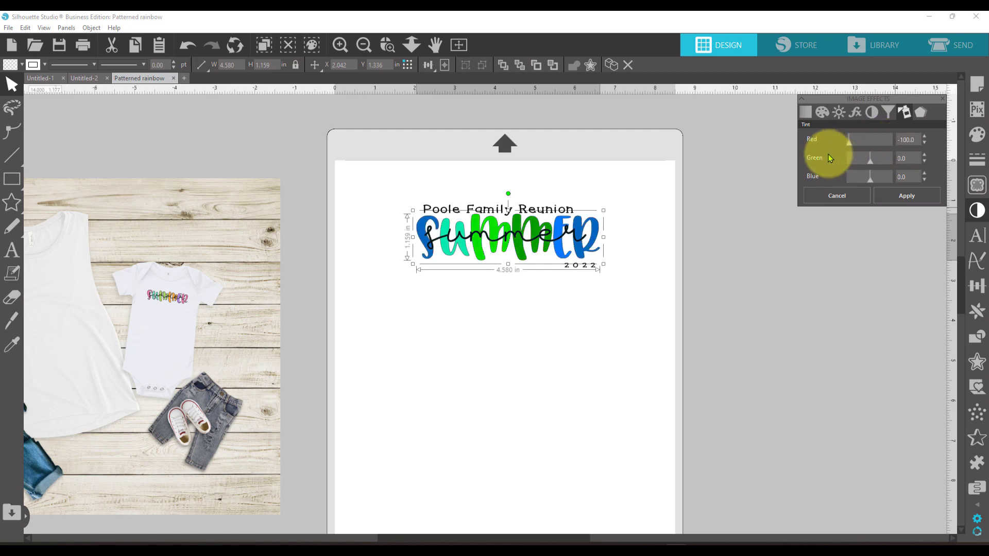
mouse_move(823, 151)
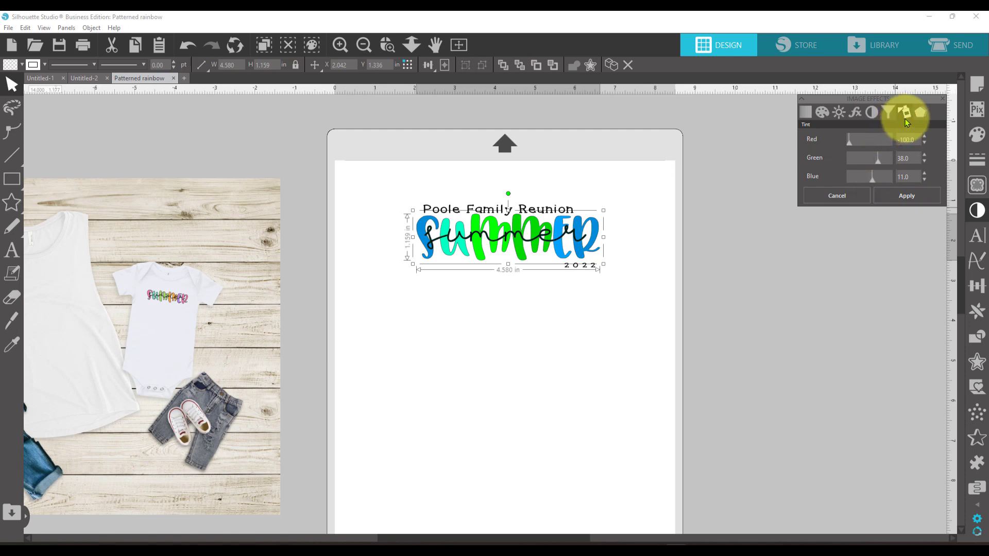
left_click(919, 112)
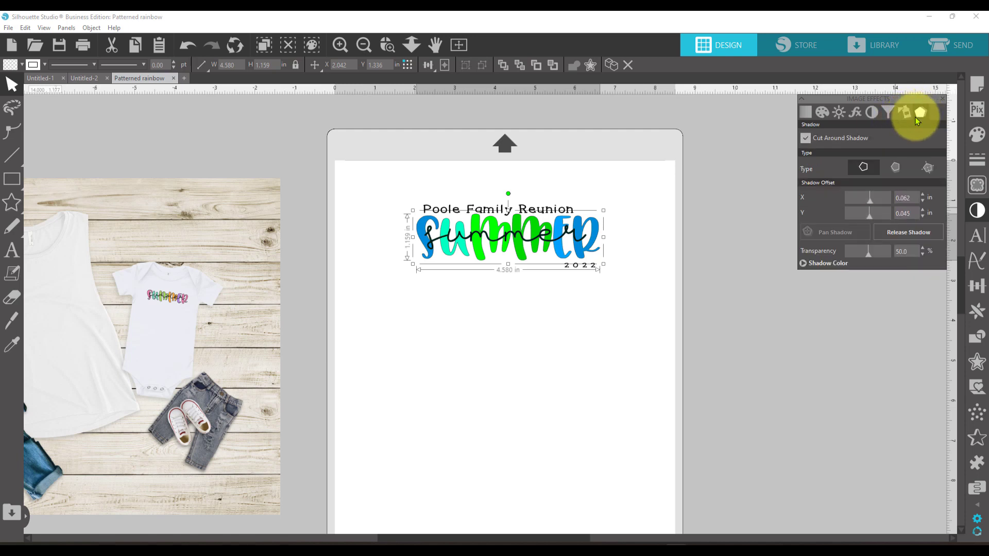
left_click(894, 167)
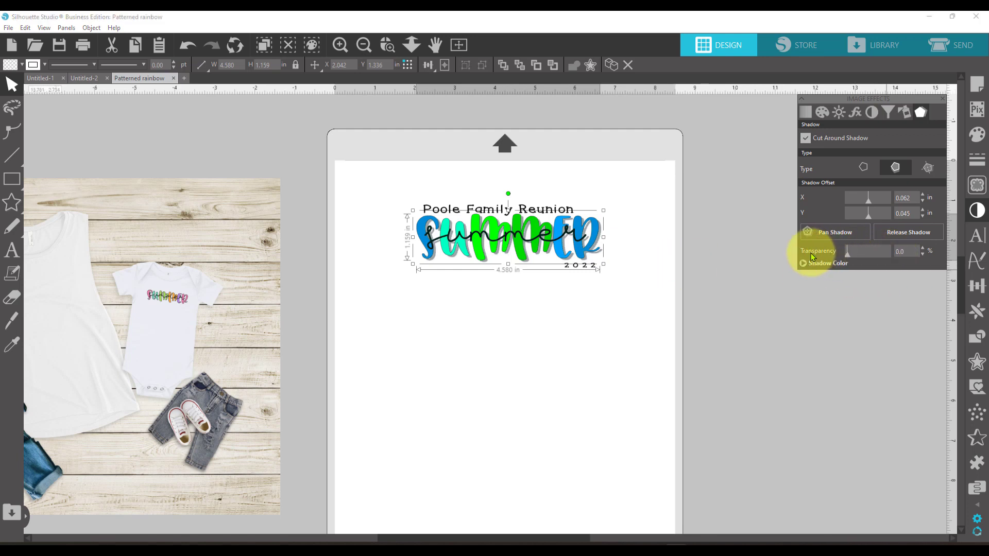
mouse_move(854, 348)
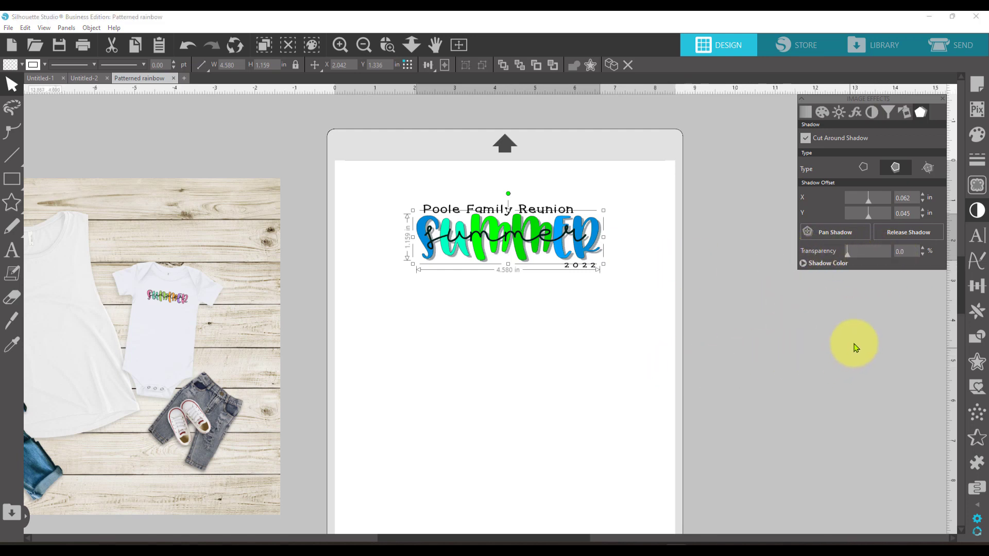
Check the shadow colour options, then turn the shadow behind the summer design off again.
left_click(826, 263)
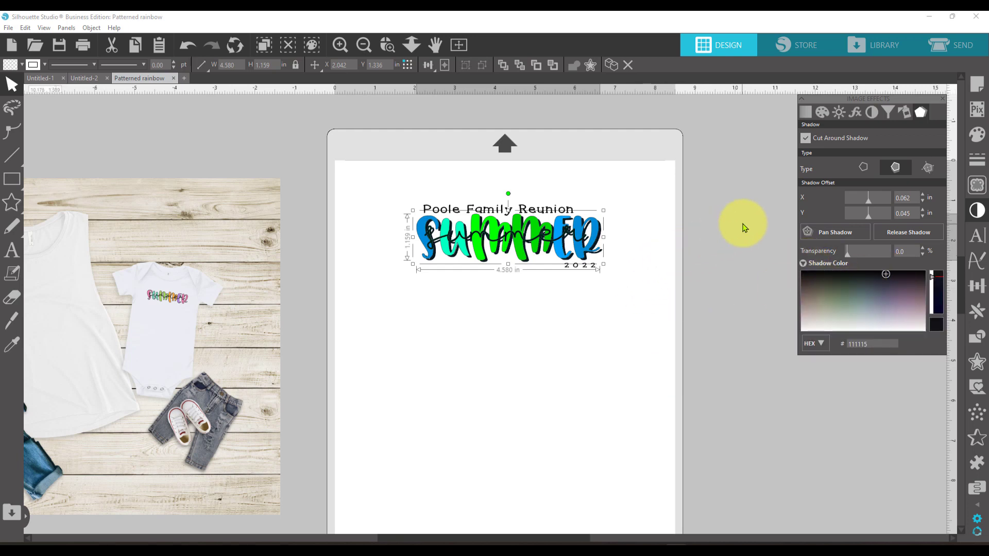
mouse_move(558, 241)
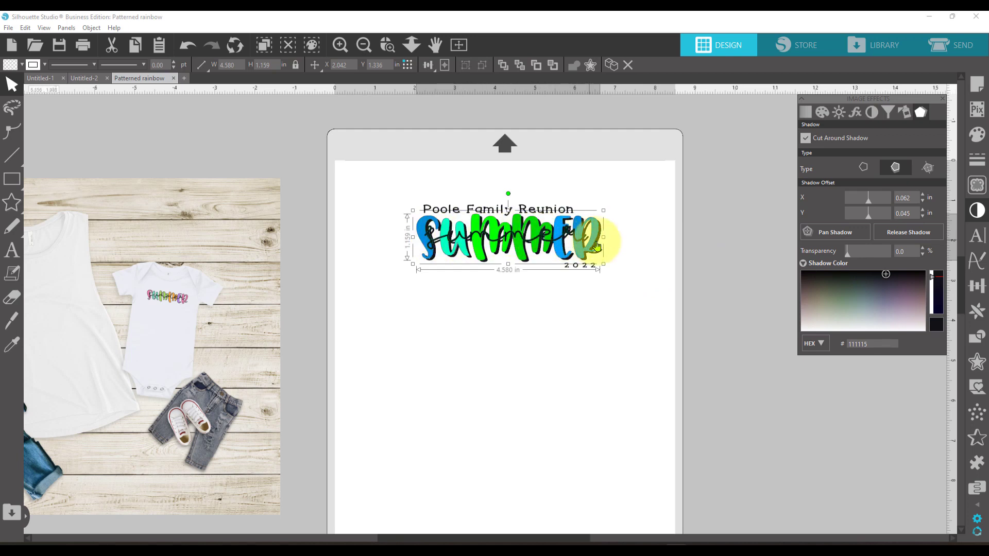
left_click(863, 168)
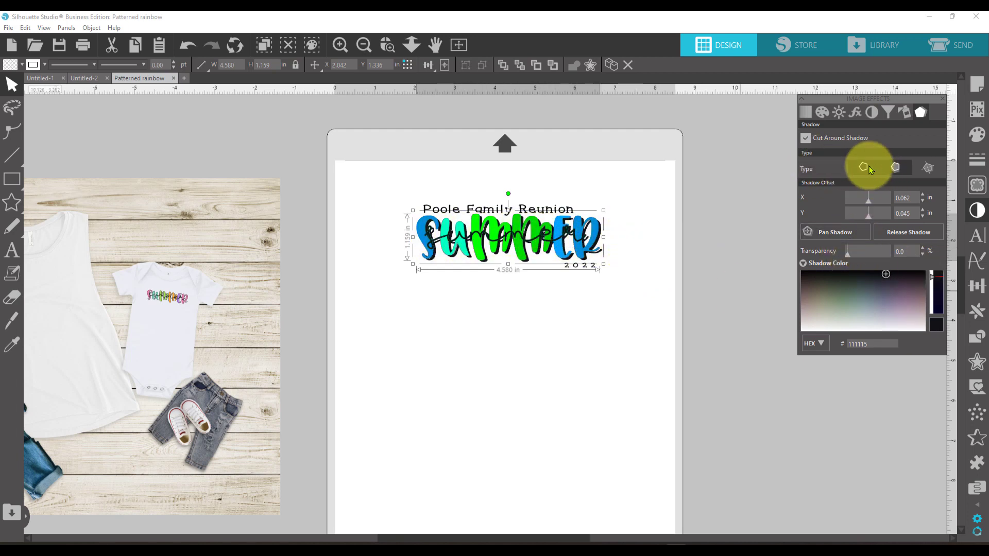
left_click(864, 168)
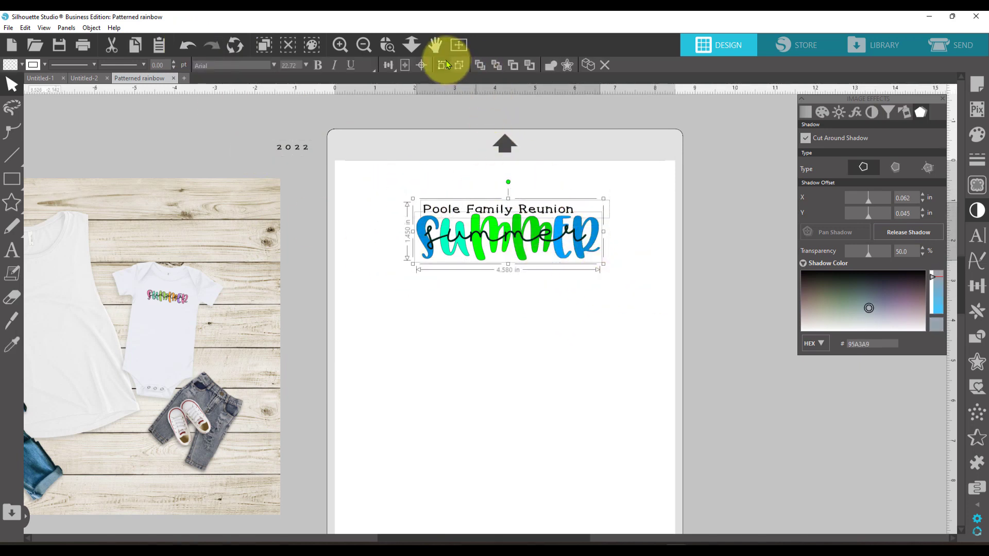
Align the heading centered over the summer design and restore its rainbow colours with a low-Hue Colorize.
left_click(389, 65)
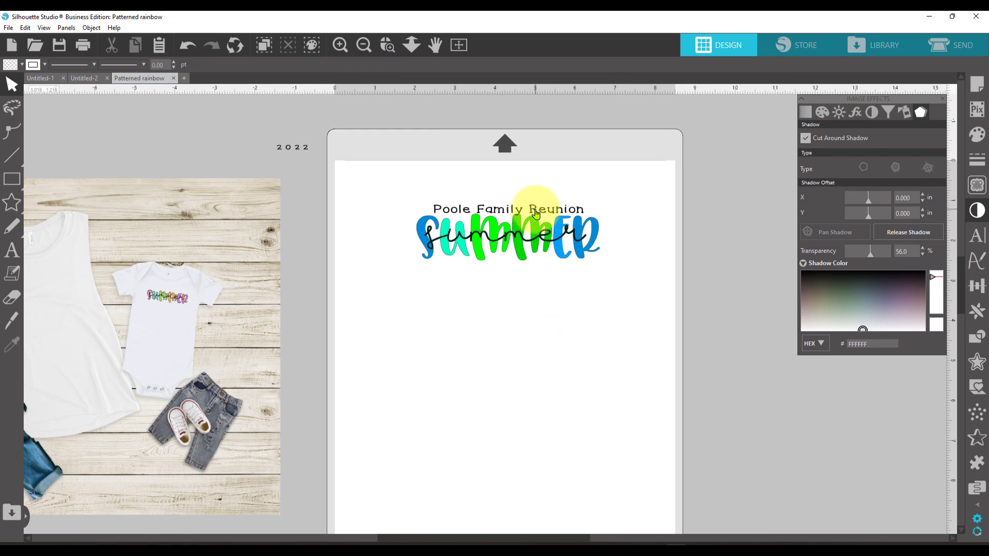
left_click(507, 205)
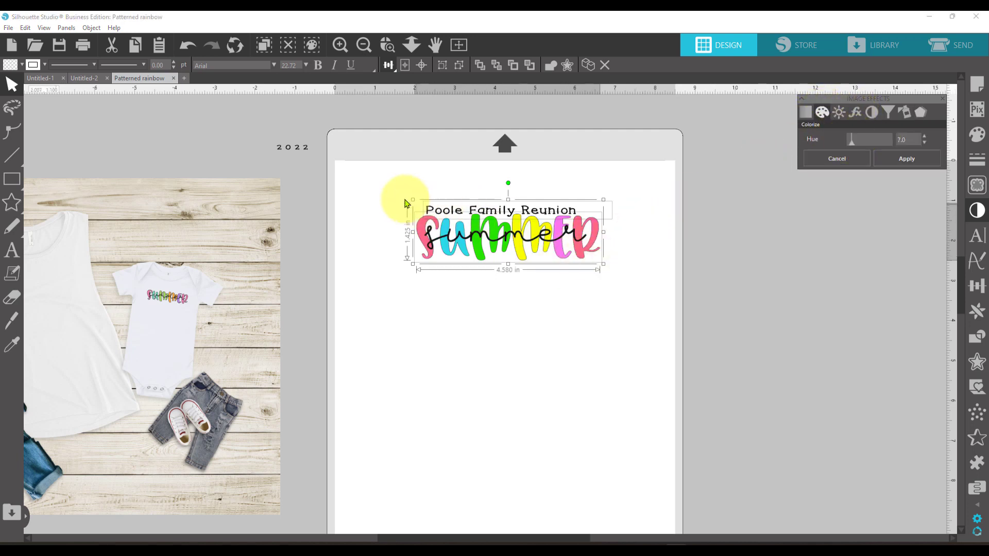
right_click(508, 237)
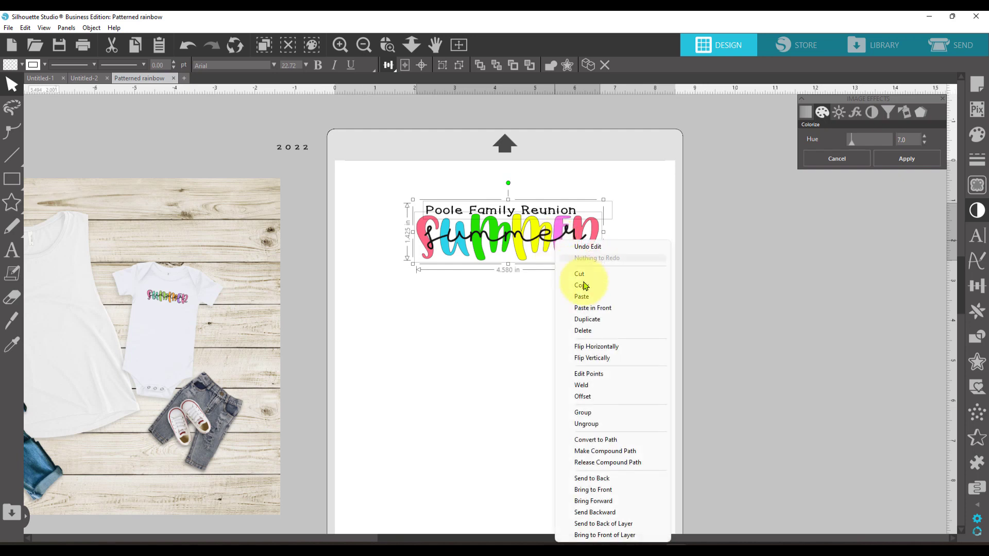